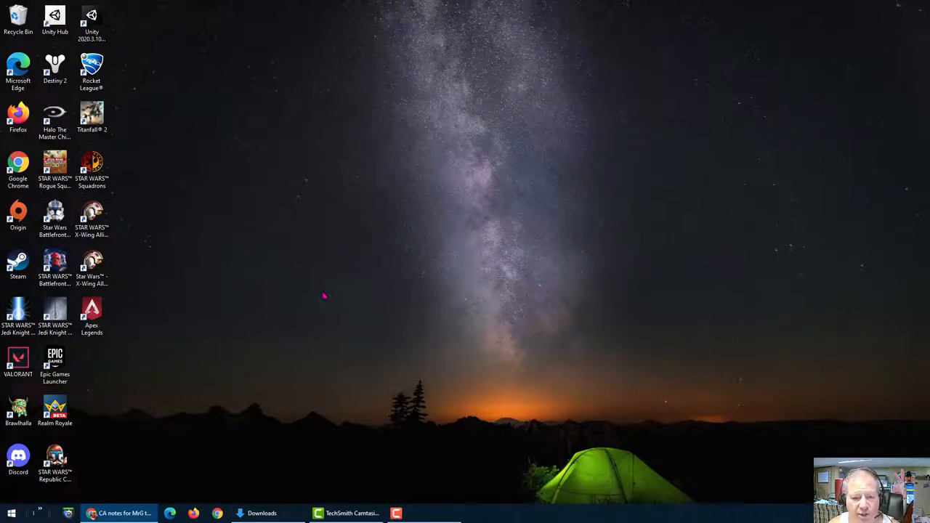
pyautogui.moveTo(372, 287)
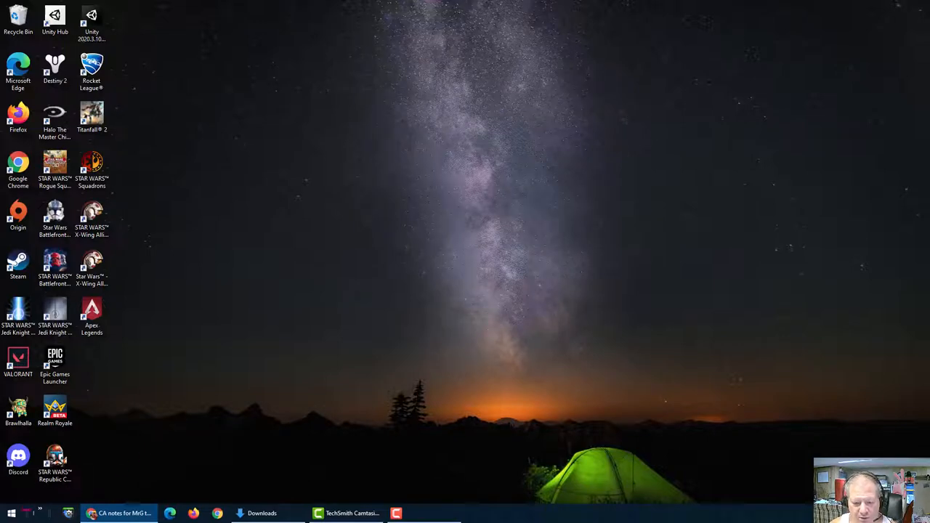
# Create a new HD 1280 × 720 document with Platform Type HTML5 Canvas at 30 fps
pyautogui.click(11, 513)
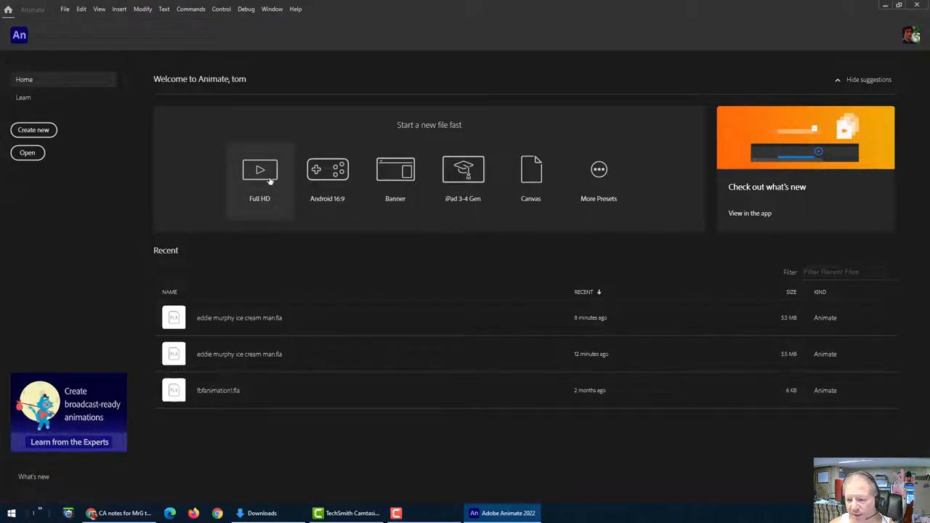
pyautogui.moveTo(530, 174)
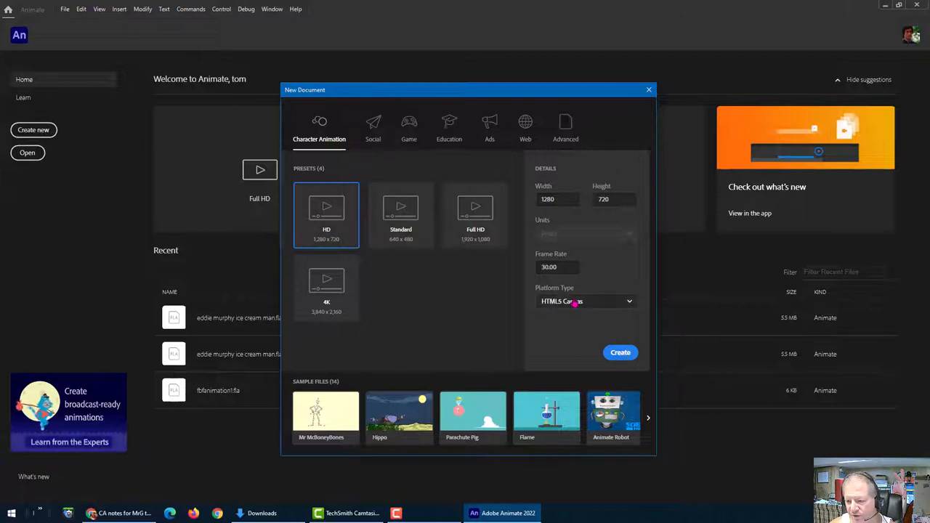
pyautogui.click(584, 301)
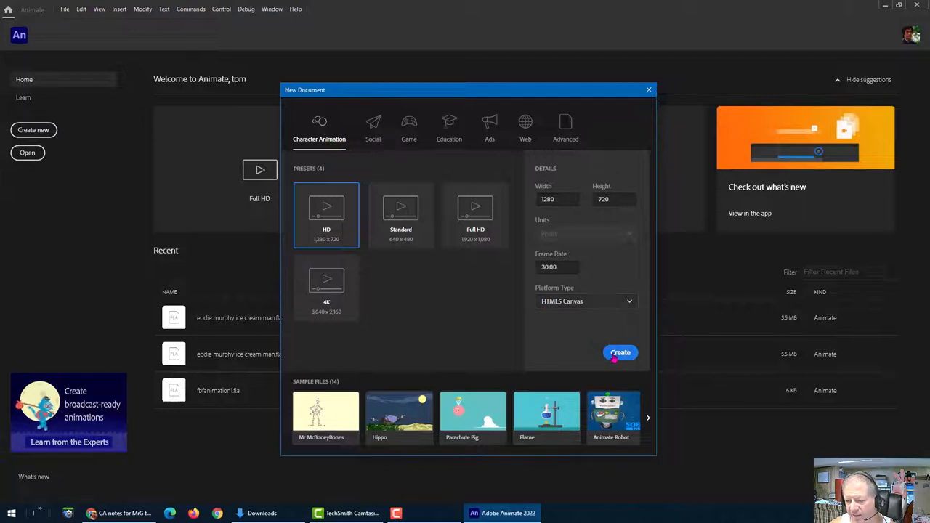
pyautogui.click(620, 352)
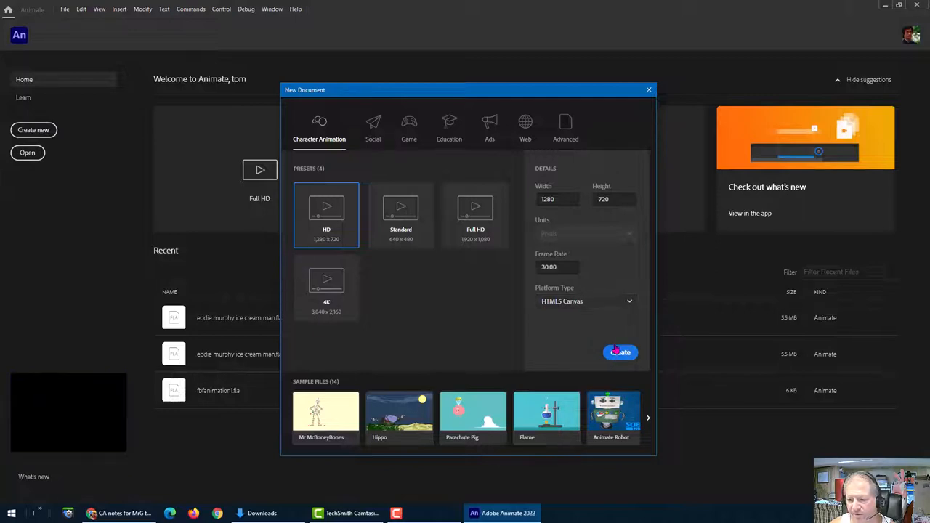
pyautogui.click(620, 353)
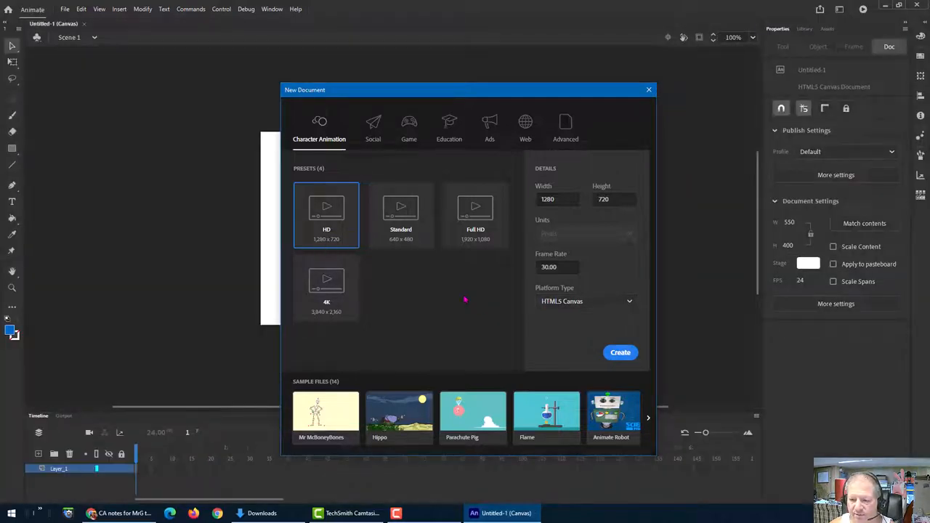
pyautogui.click(619, 353)
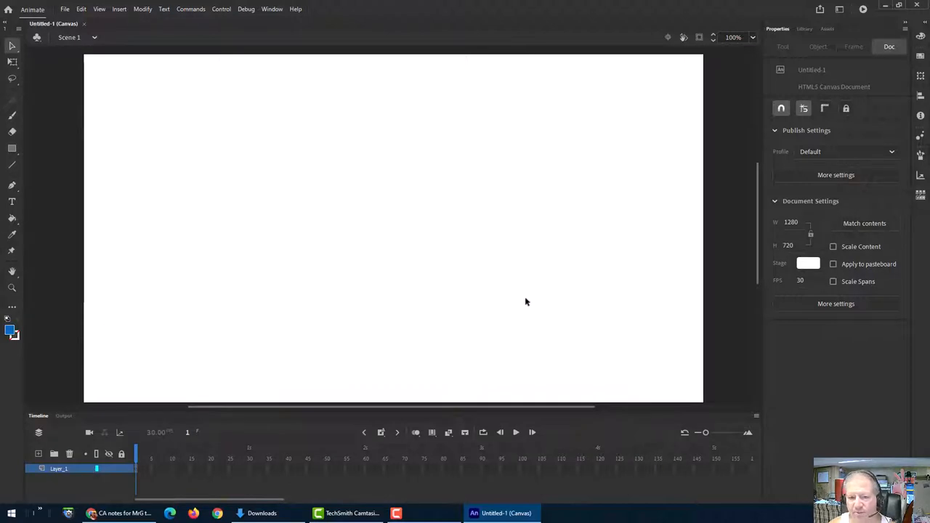
pyautogui.moveTo(581, 277)
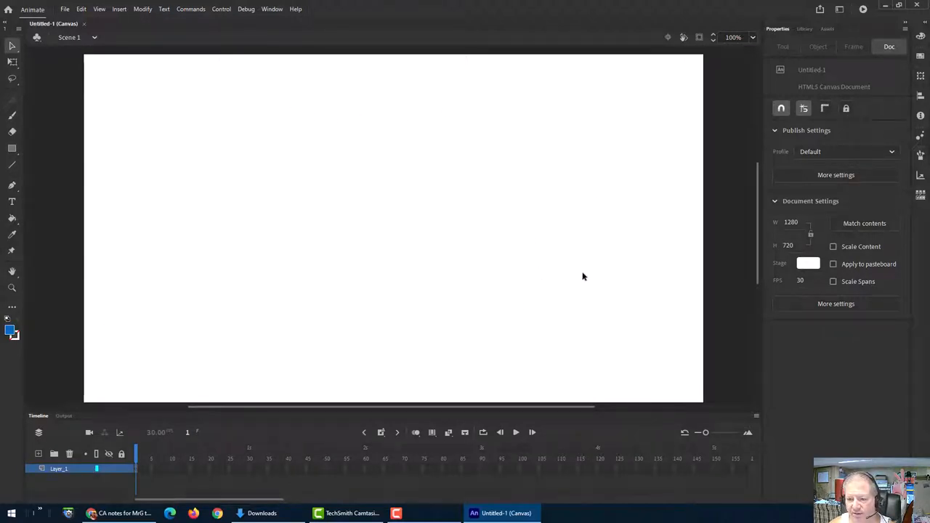
pyautogui.moveTo(436, 290)
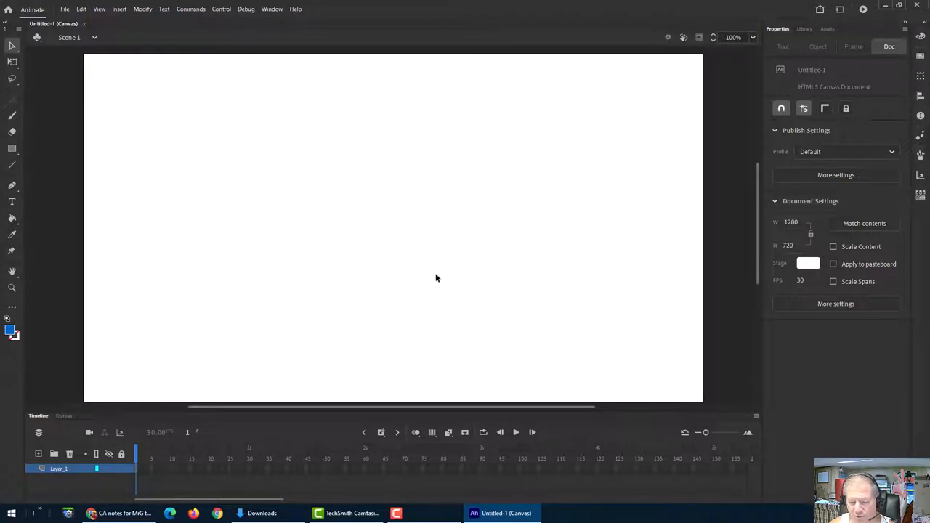
pyautogui.moveTo(323, 403)
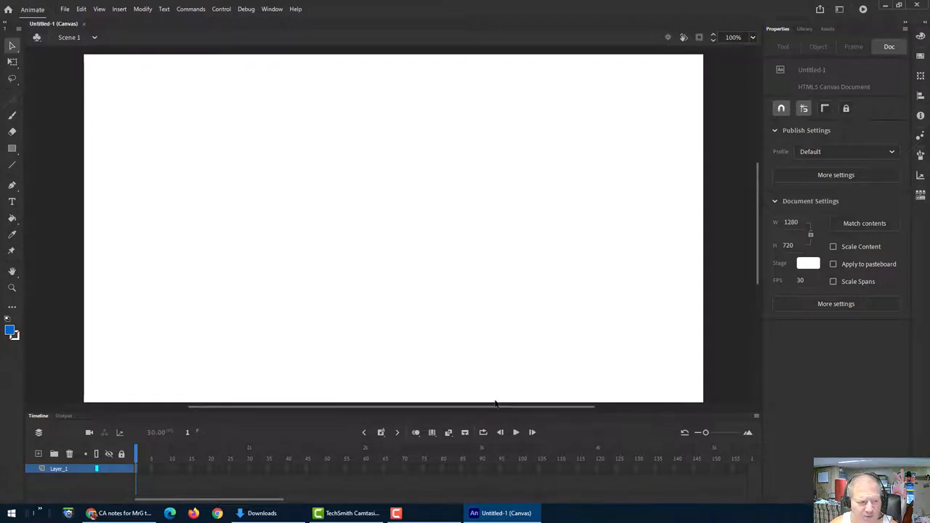
pyautogui.moveTo(448, 323)
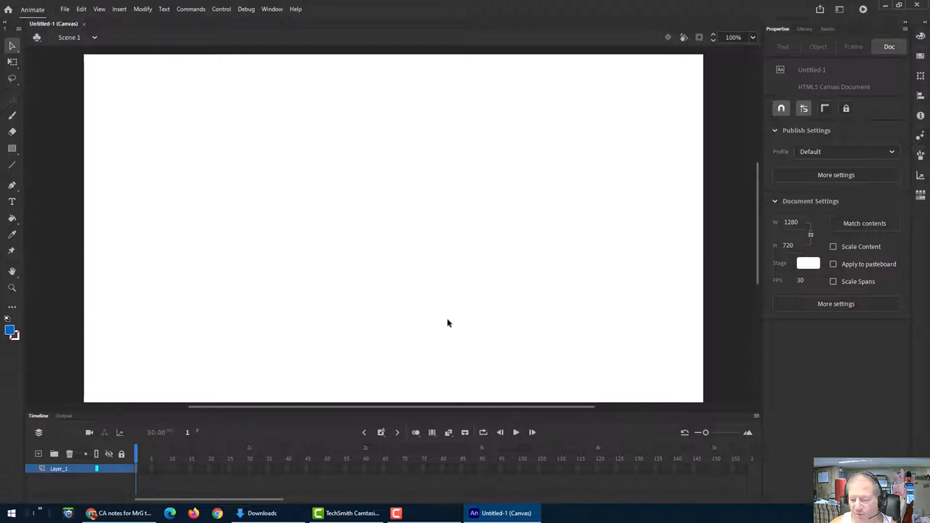
pyautogui.moveTo(447, 290)
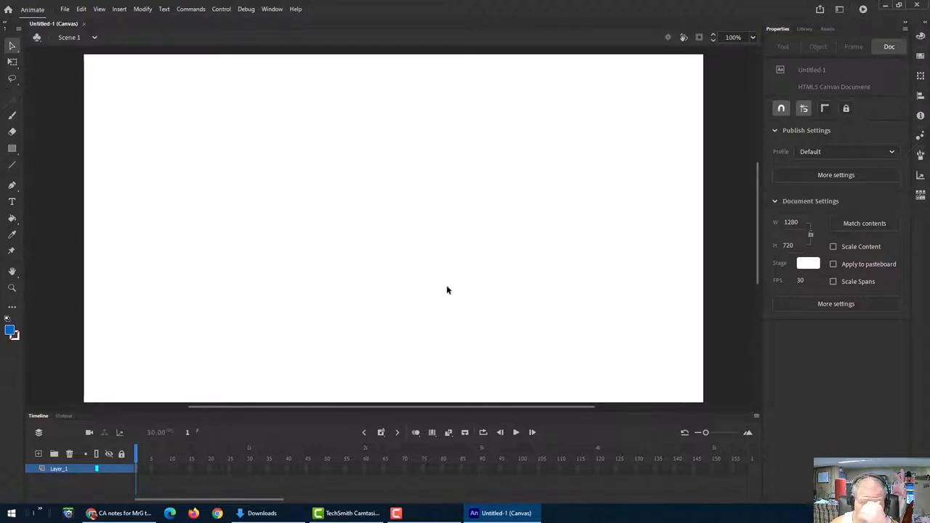
pyautogui.moveTo(473, 282)
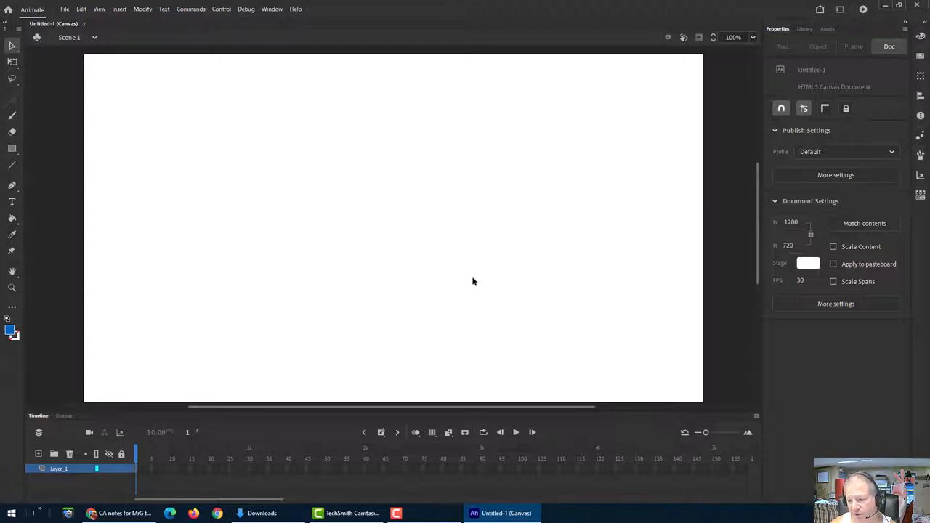
pyautogui.moveTo(472, 279)
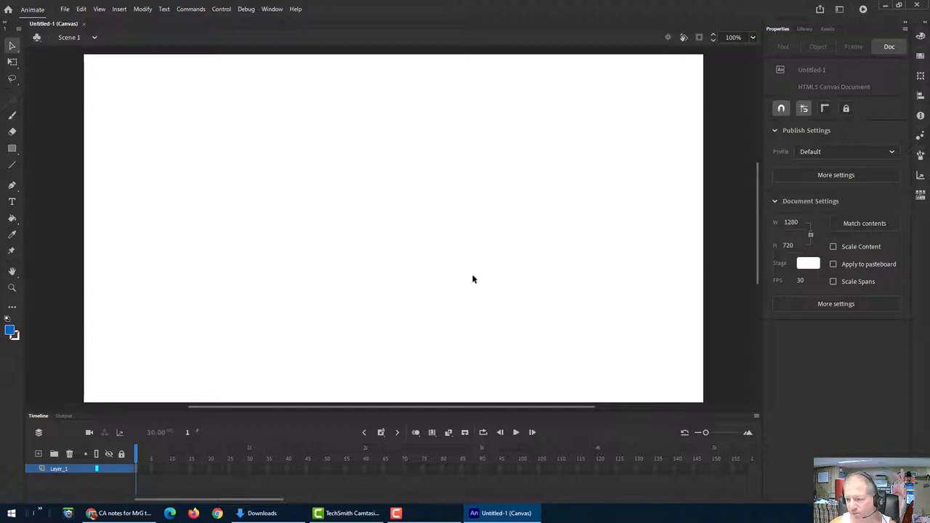
pyautogui.moveTo(279, 231)
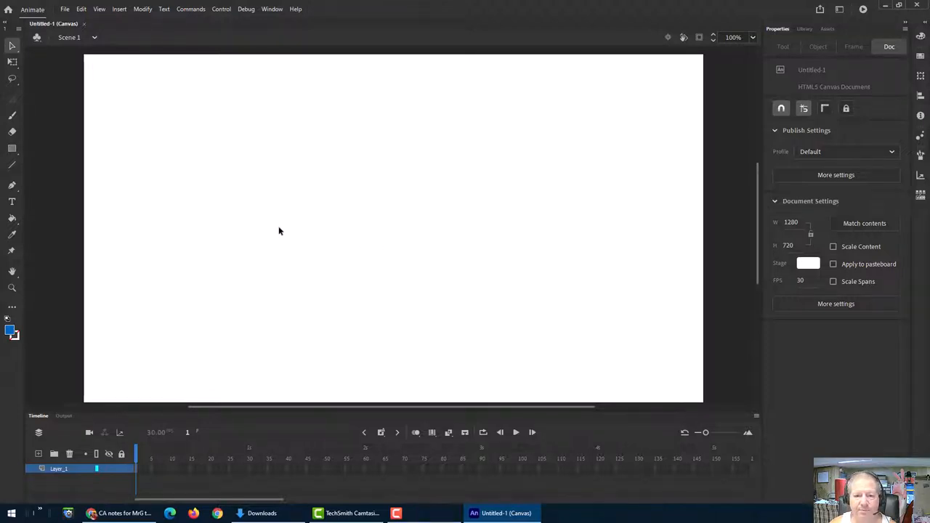
pyautogui.moveTo(292, 239)
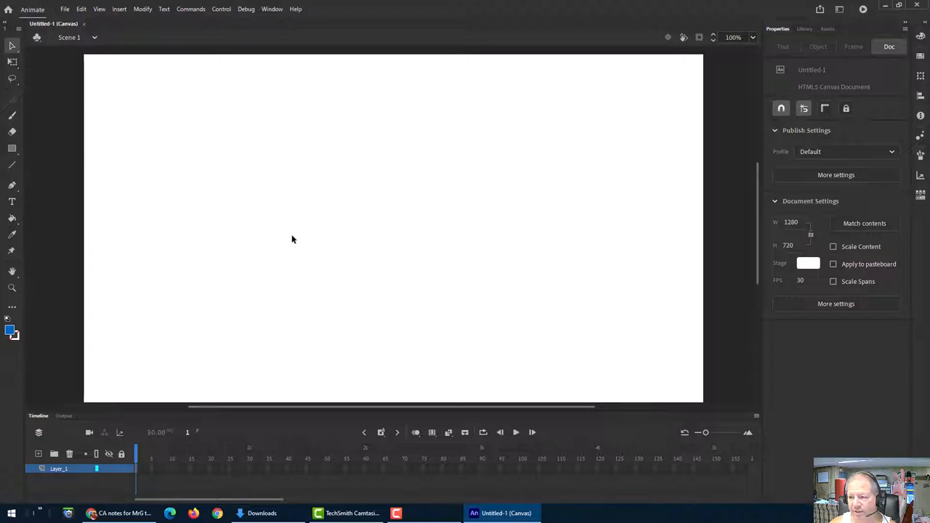
pyautogui.moveTo(289, 237)
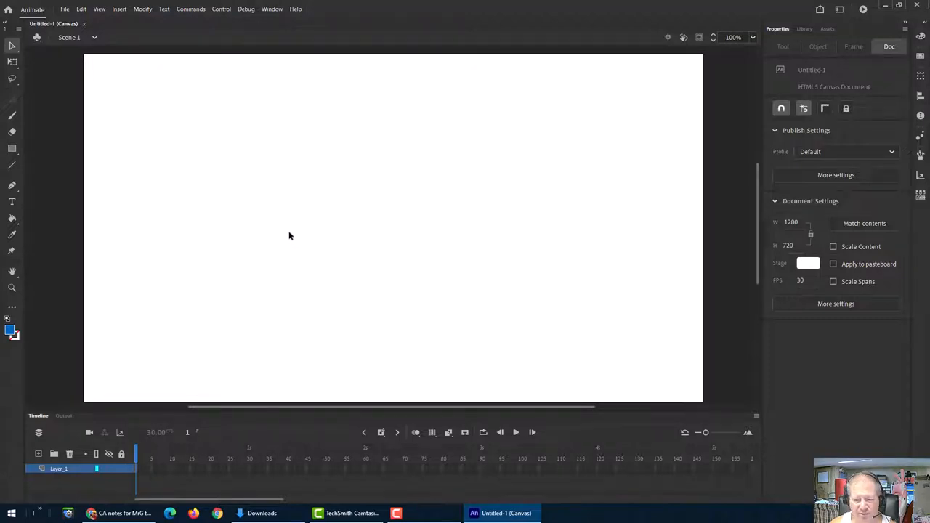
pyautogui.moveTo(298, 234)
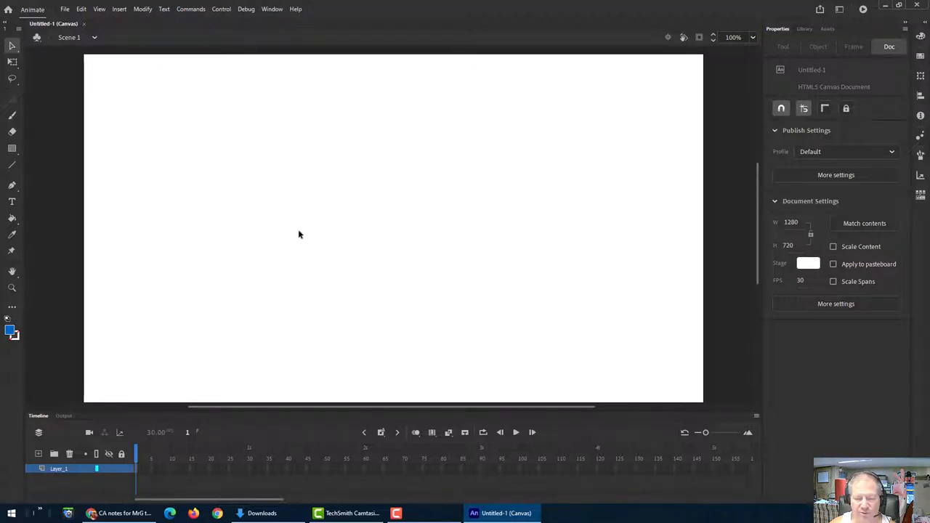
pyautogui.moveTo(318, 232)
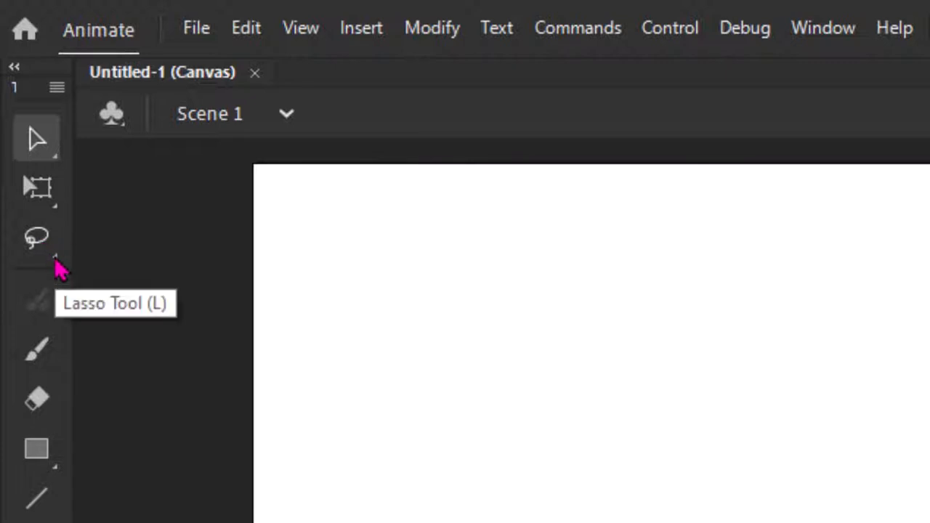
pyautogui.moveTo(64, 269)
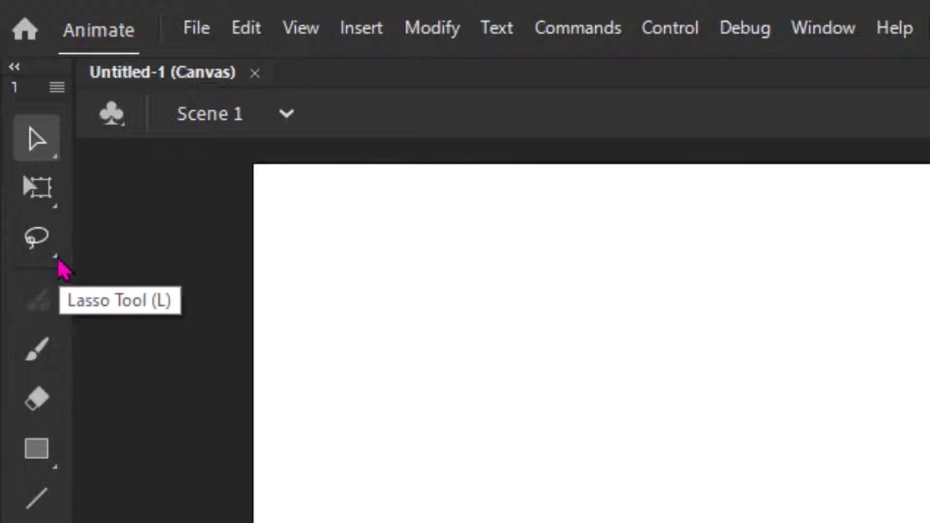
pyautogui.moveTo(178, 276)
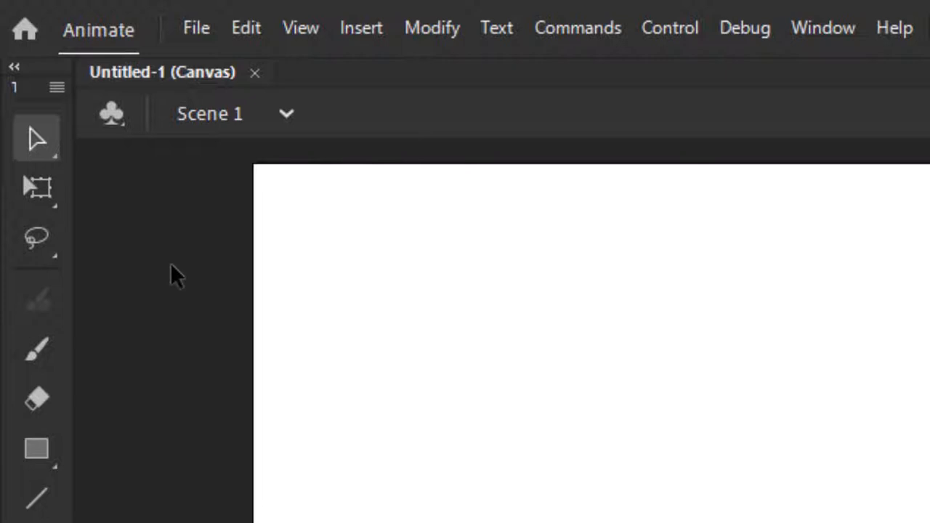
pyautogui.moveTo(145, 247)
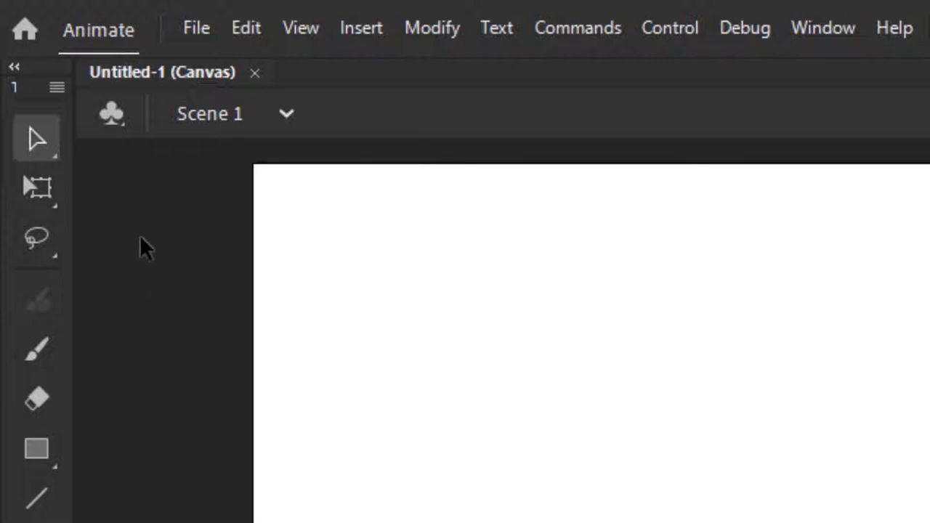
pyautogui.moveTo(173, 239)
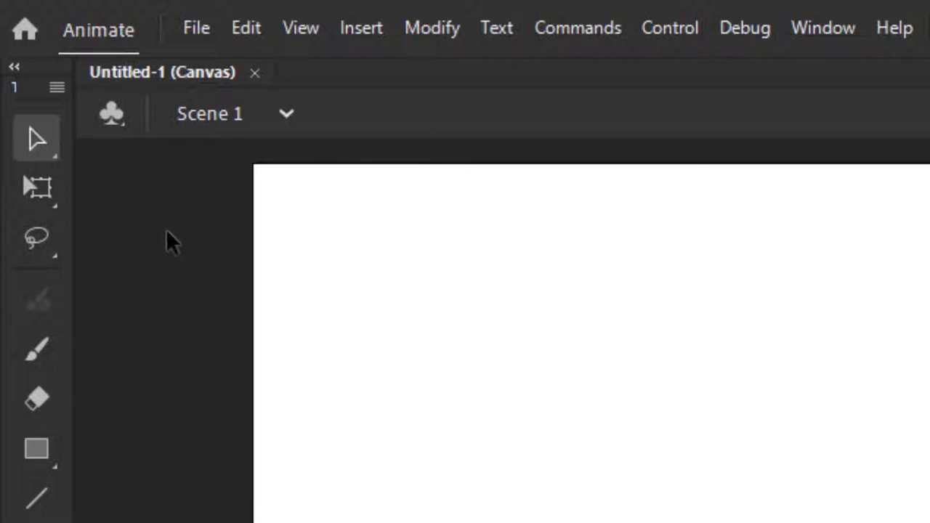
# Switch the selection tool group through Lasso to the Magic Wand colour selector
pyautogui.click(37, 238)
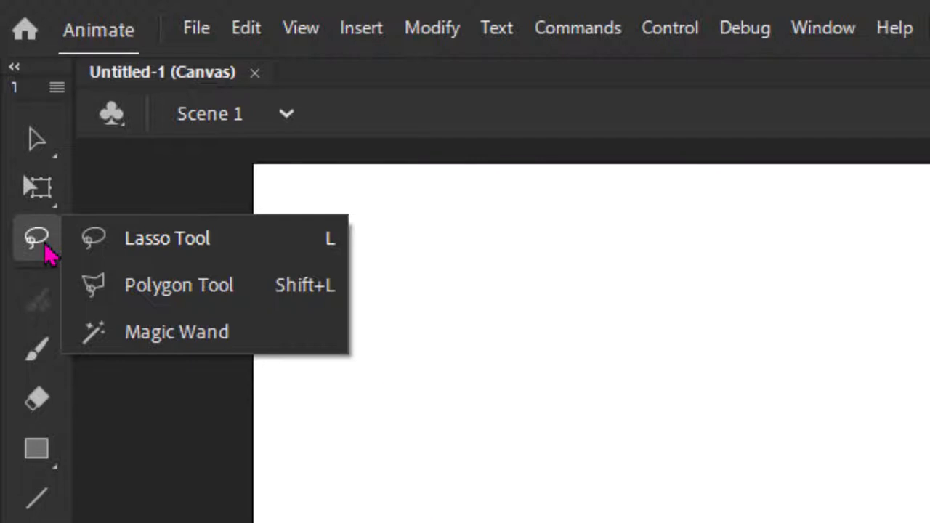
pyautogui.moveTo(159, 285)
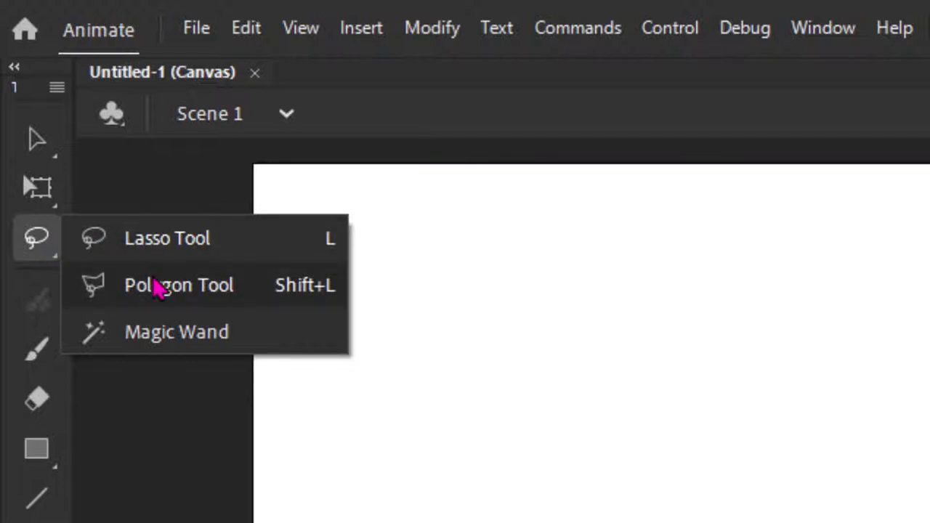
pyautogui.click(178, 284)
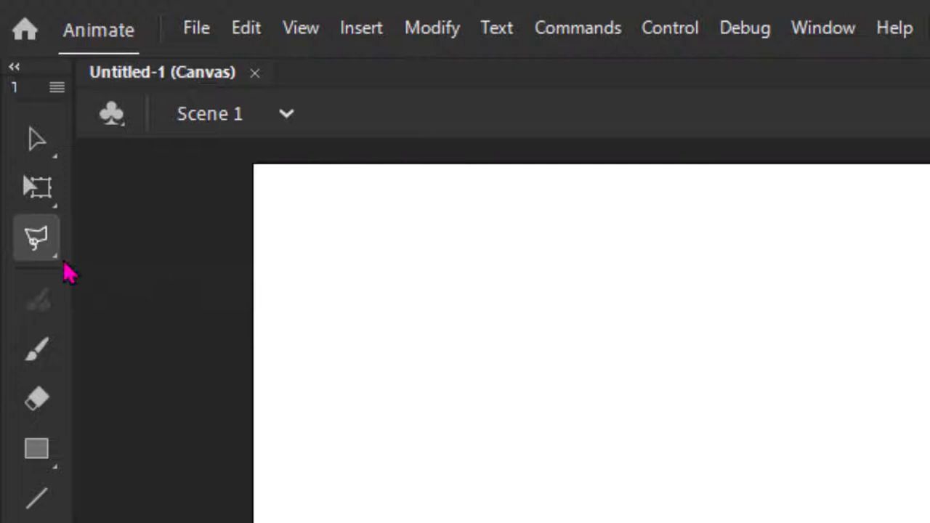
pyautogui.moveTo(44, 254)
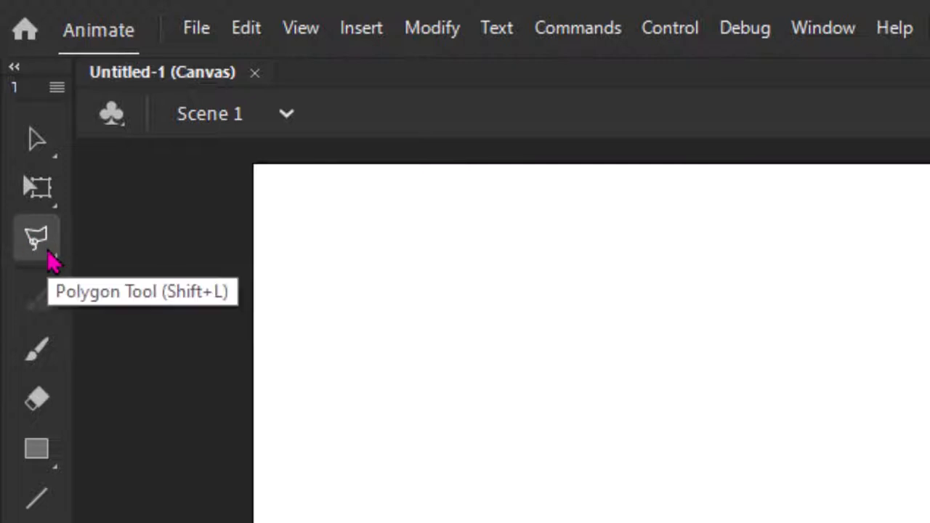
pyautogui.click(37, 238)
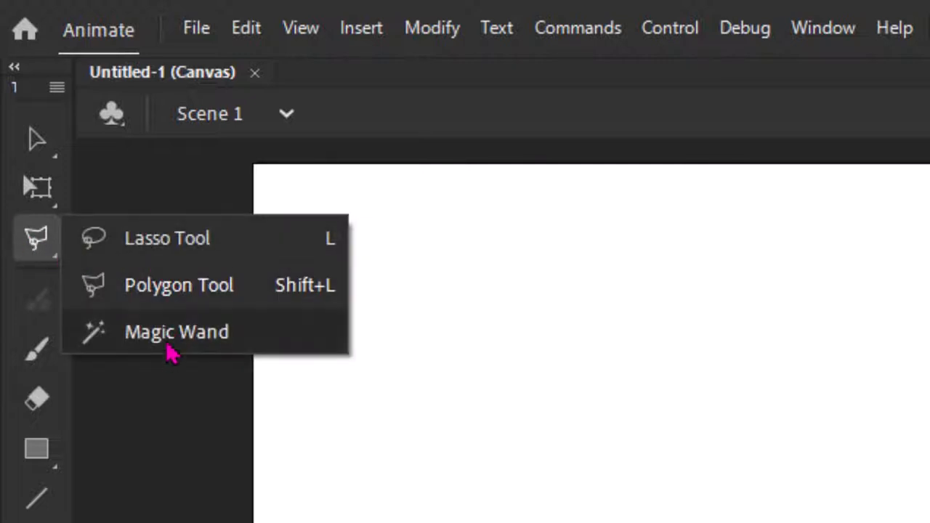
pyautogui.click(176, 331)
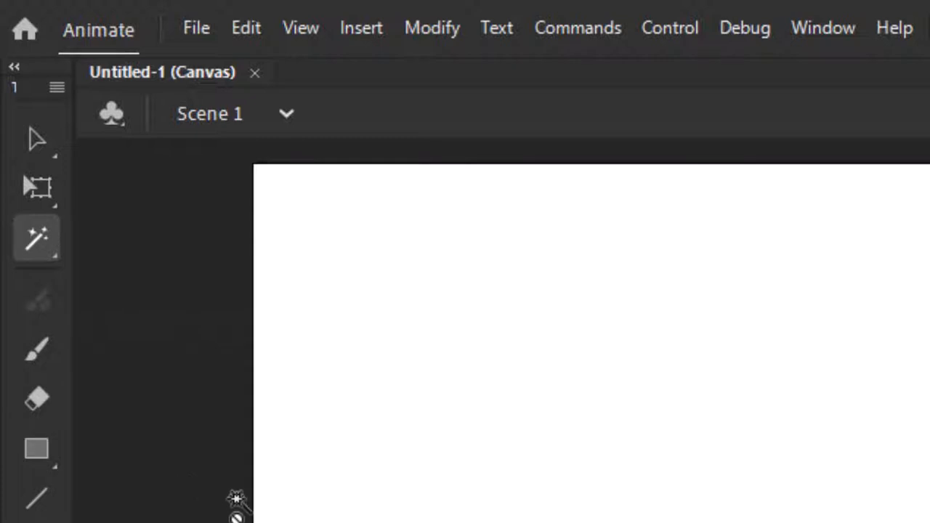
pyautogui.moveTo(267, 472)
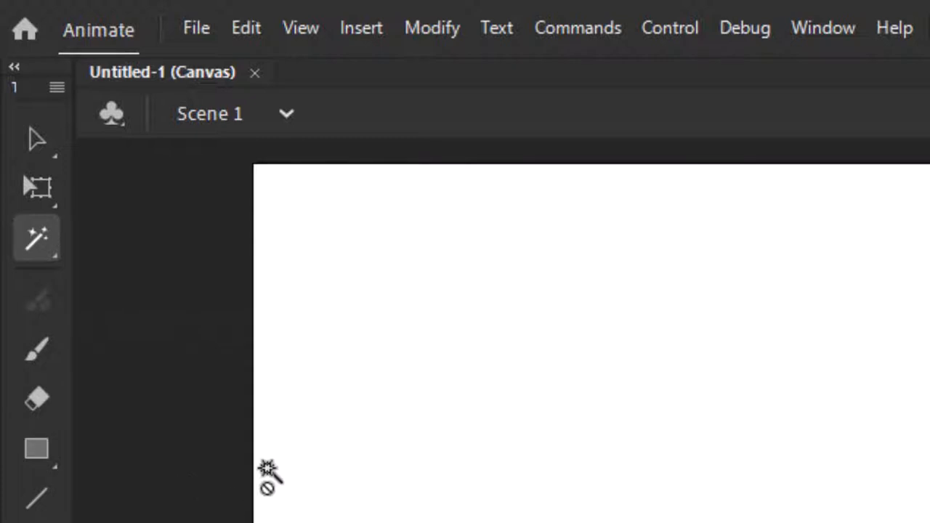
pyautogui.moveTo(218, 476)
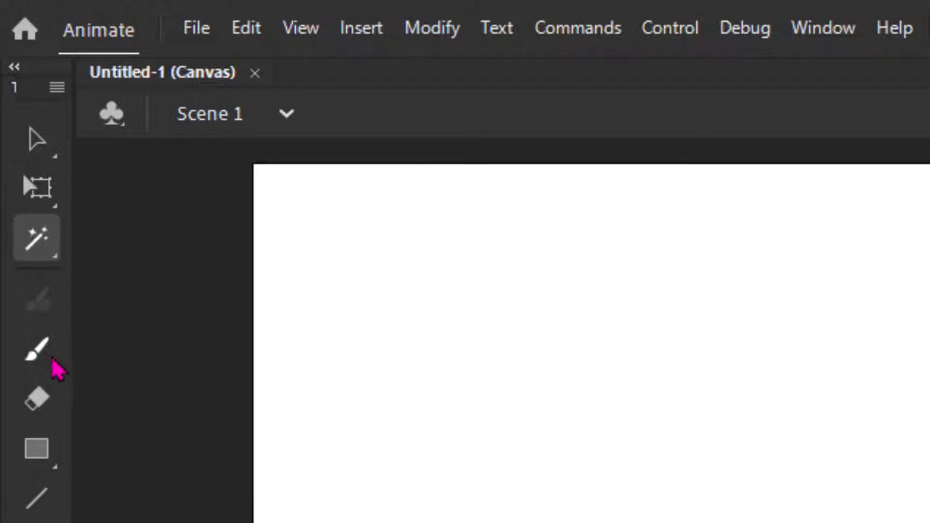
pyautogui.click(36, 349)
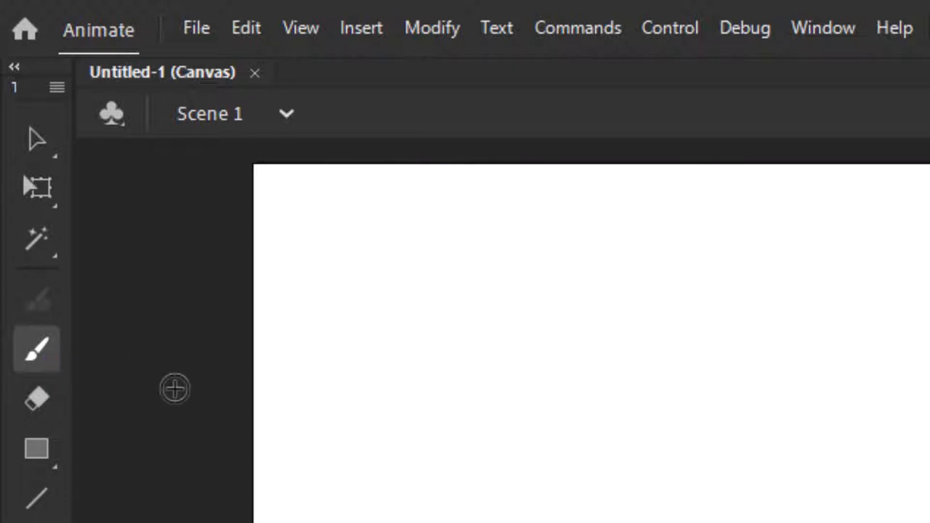
pyautogui.moveTo(164, 393)
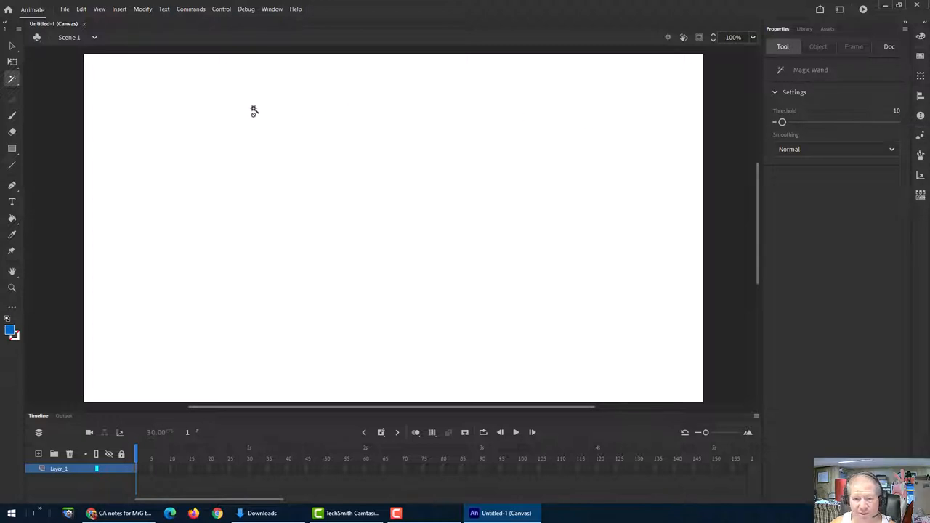
pyautogui.moveTo(183, 100)
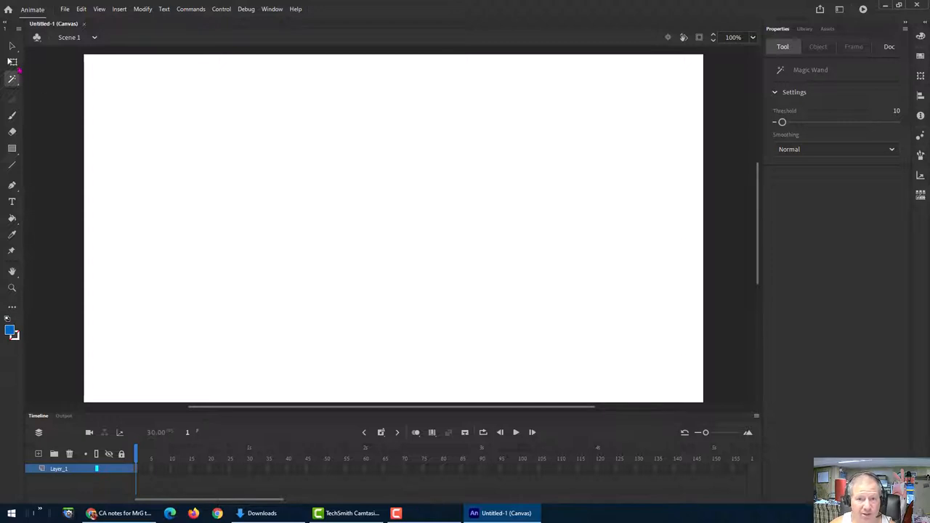
# Activate the Free Transform tool, briefly trying its other variant, showing 1280 × 720 document settings
pyautogui.click(888, 47)
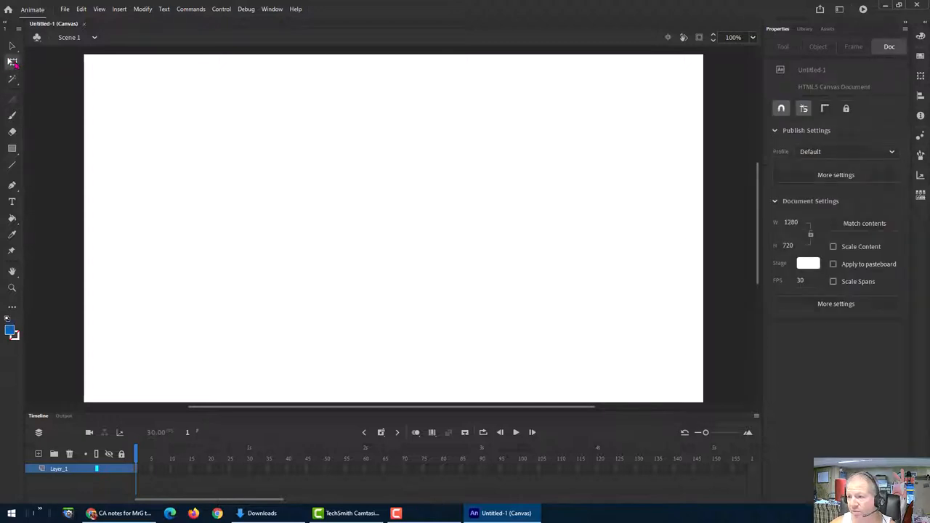
pyautogui.click(12, 61)
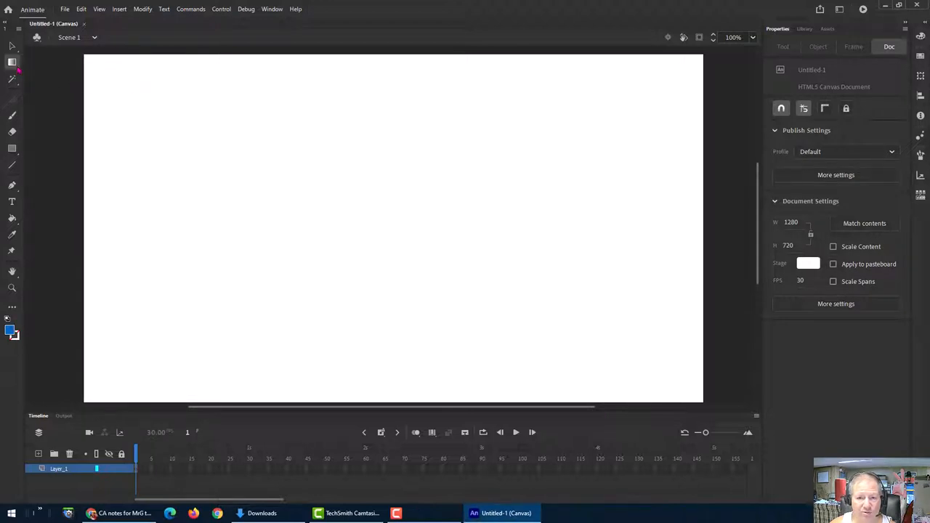
pyautogui.click(12, 62)
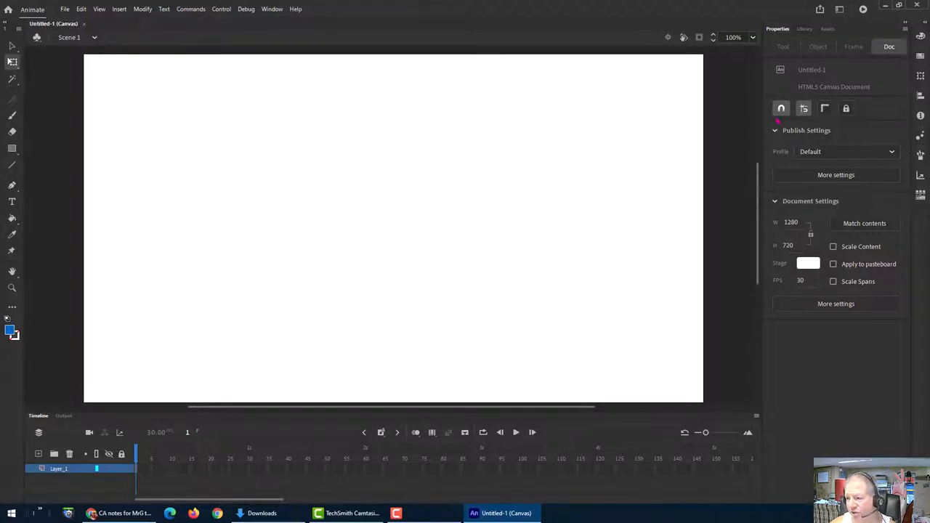
pyautogui.moveTo(168, 135)
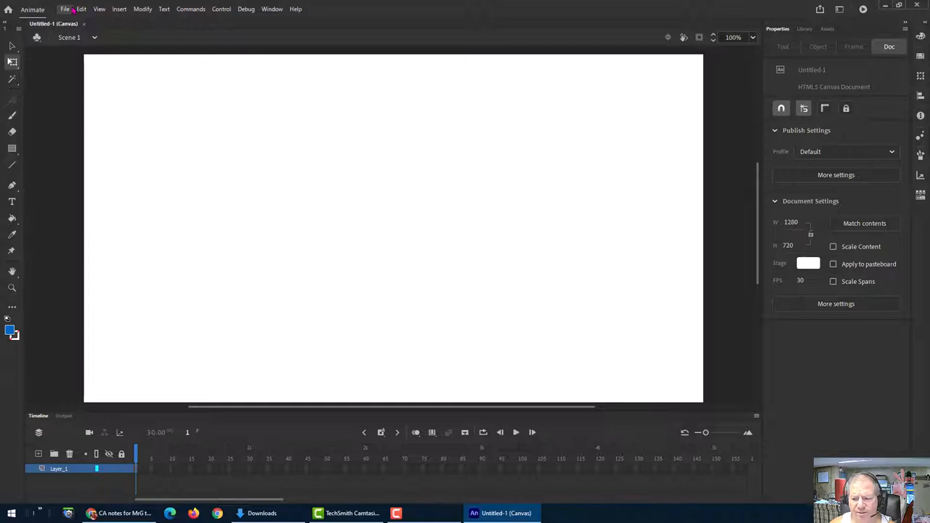
pyautogui.moveTo(145, 162)
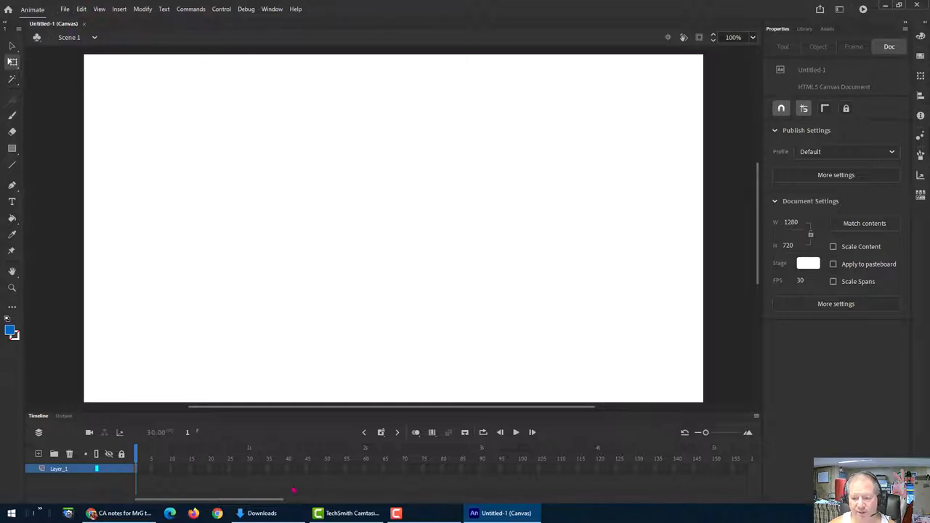
# Open 'eddie murphy ice cream man.fla' from Downloads, accepting the default replacement font
pyautogui.click(240, 513)
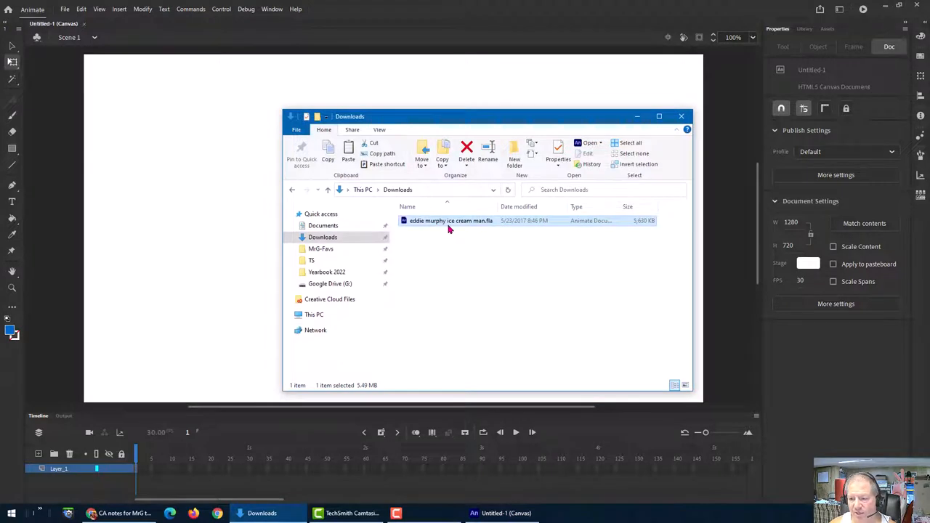
pyautogui.doubleClick(451, 220)
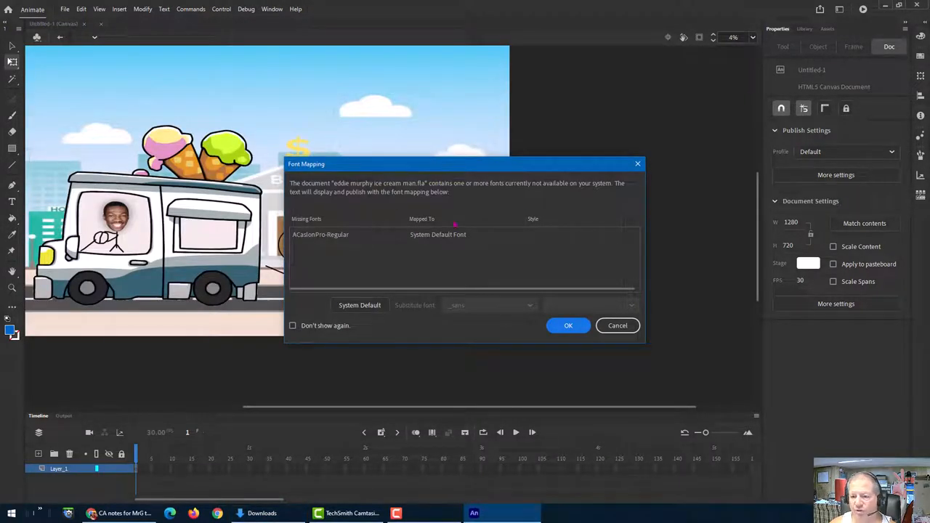
pyautogui.moveTo(404, 265)
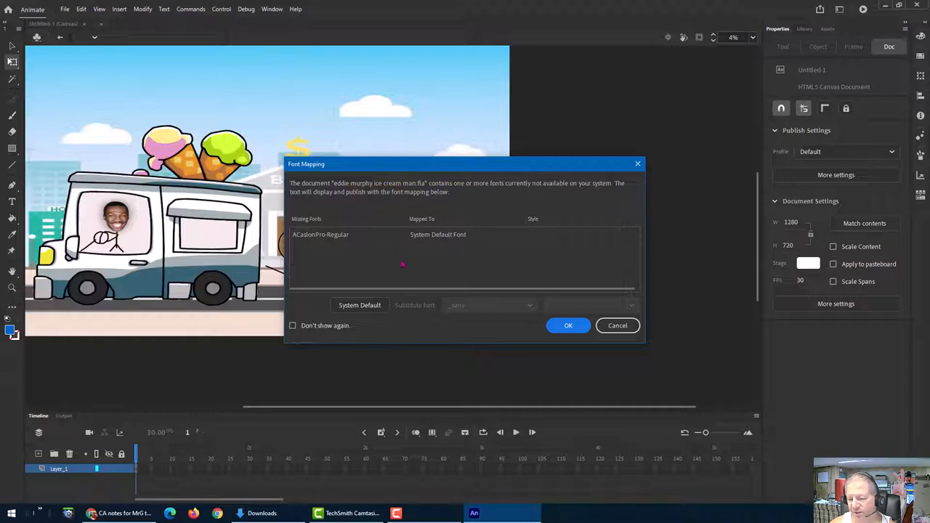
pyautogui.click(568, 325)
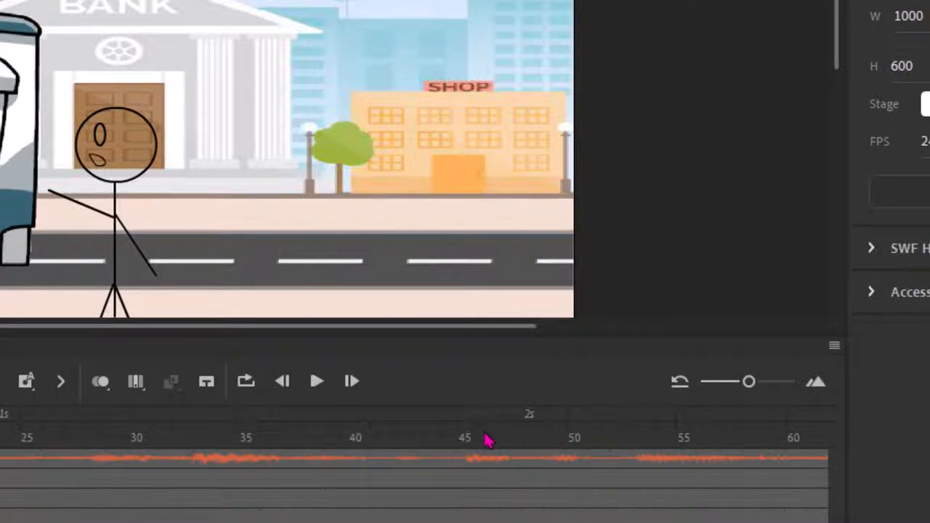
# Adjust the timeline zoom slider to a medium frame spacing showing roughly frames 45–115
pyautogui.moveTo(749, 381); pyautogui.dragTo(705, 381)
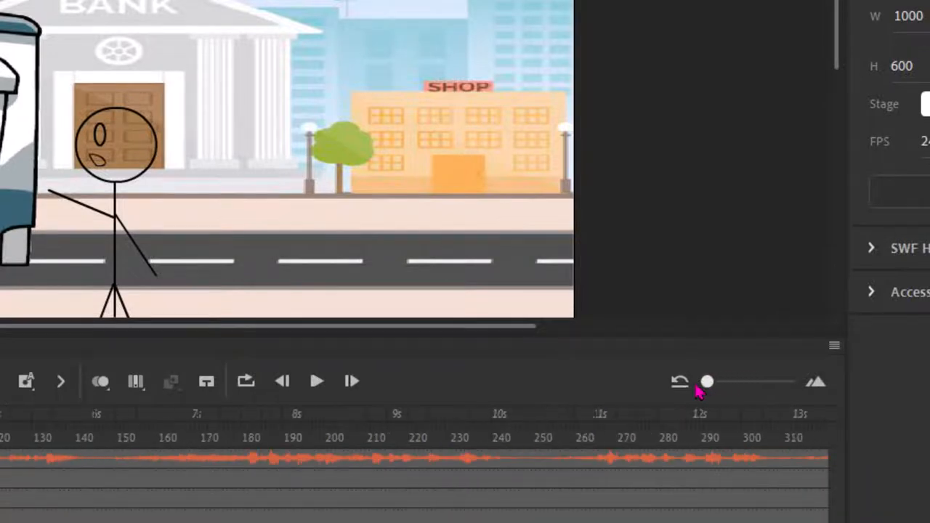
pyautogui.moveTo(706, 381); pyautogui.dragTo(788, 382)
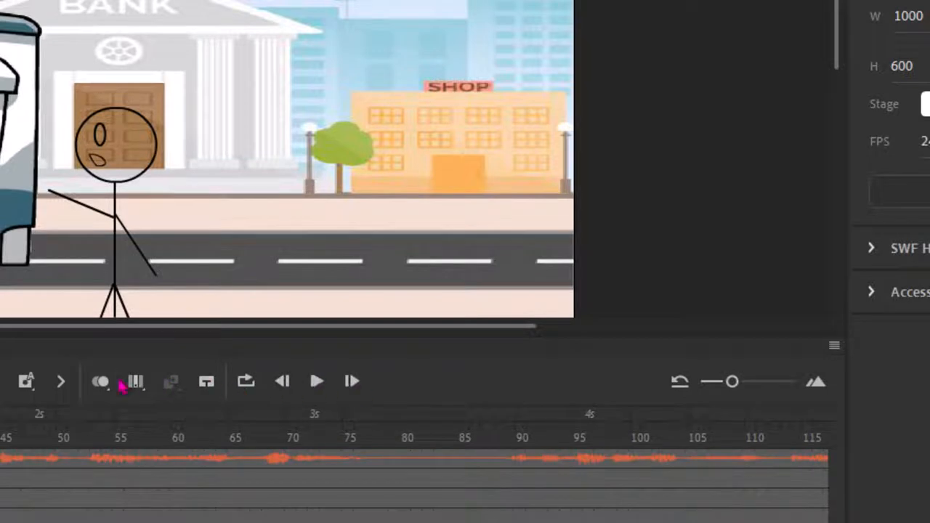
pyautogui.moveTo(297, 374)
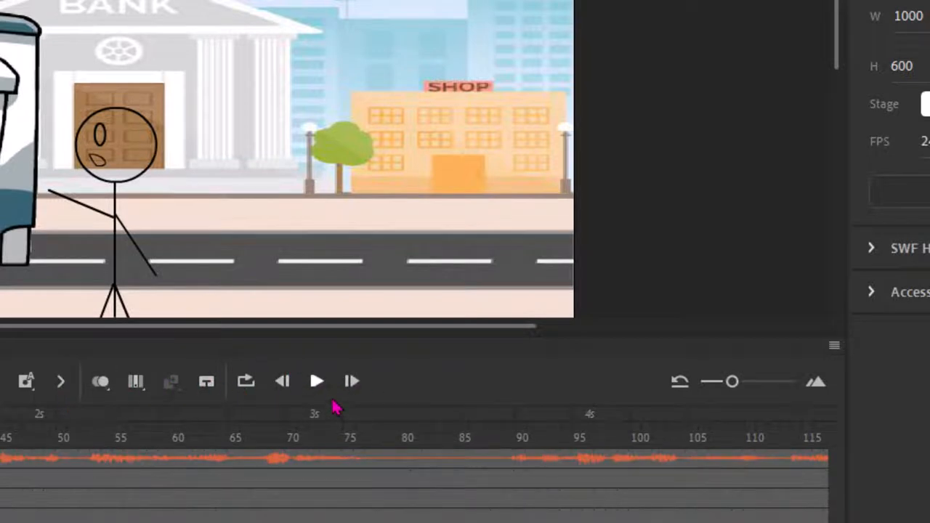
pyautogui.moveTo(316, 380)
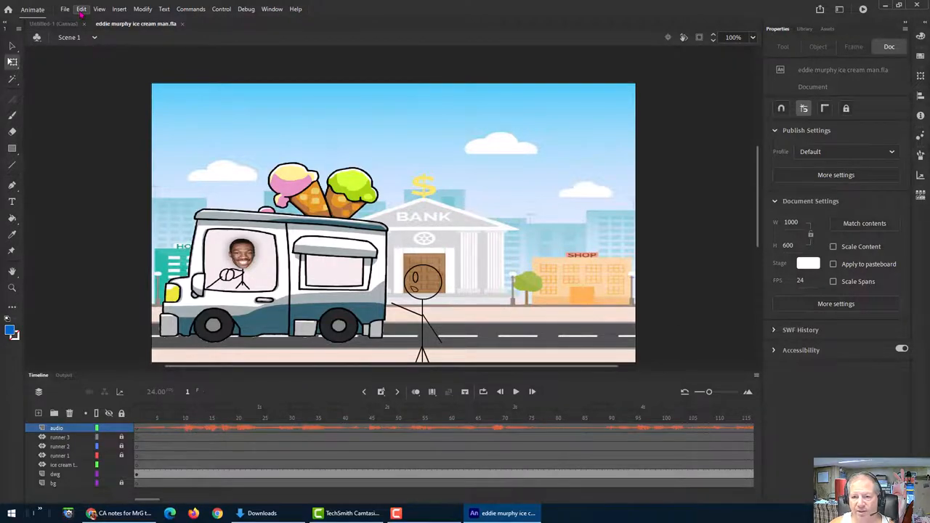
# Select all the artwork on the stage via Edit > Select All
pyautogui.click(81, 8)
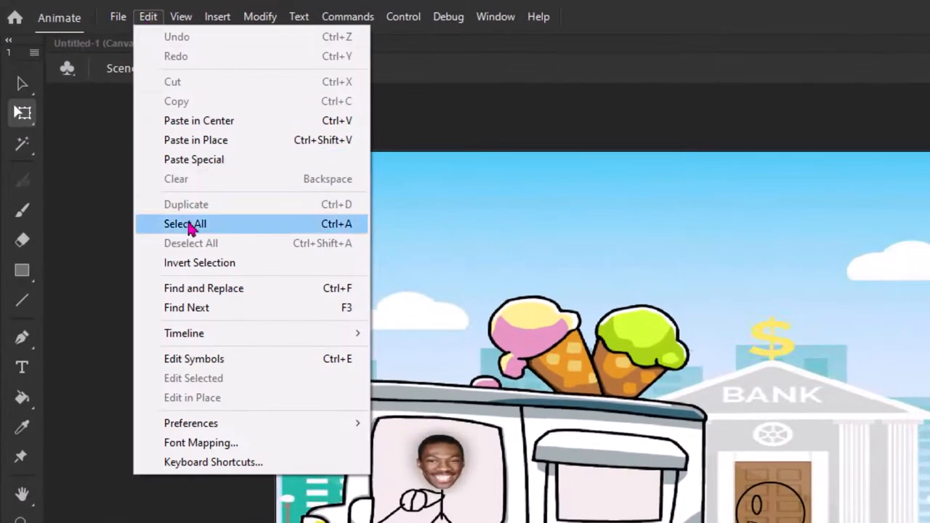
pyautogui.moveTo(190, 422)
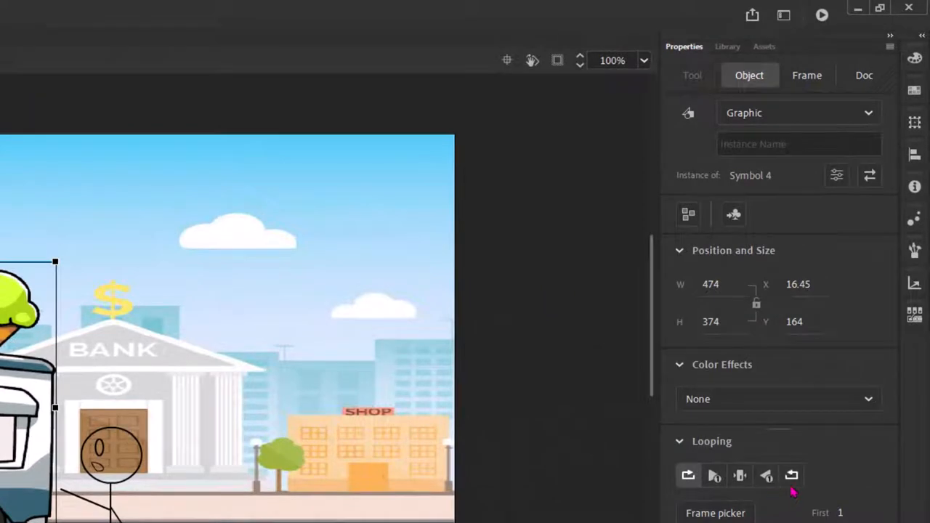
pyautogui.moveTo(588, 312)
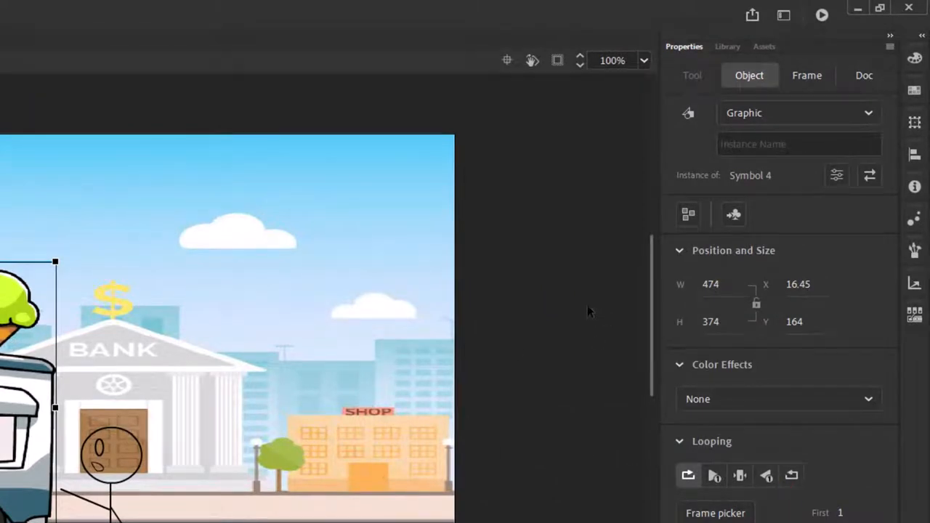
# Inspect the ice cream van symbol's properties, return to document properties, then show the ten-item Library
pyautogui.click(863, 74)
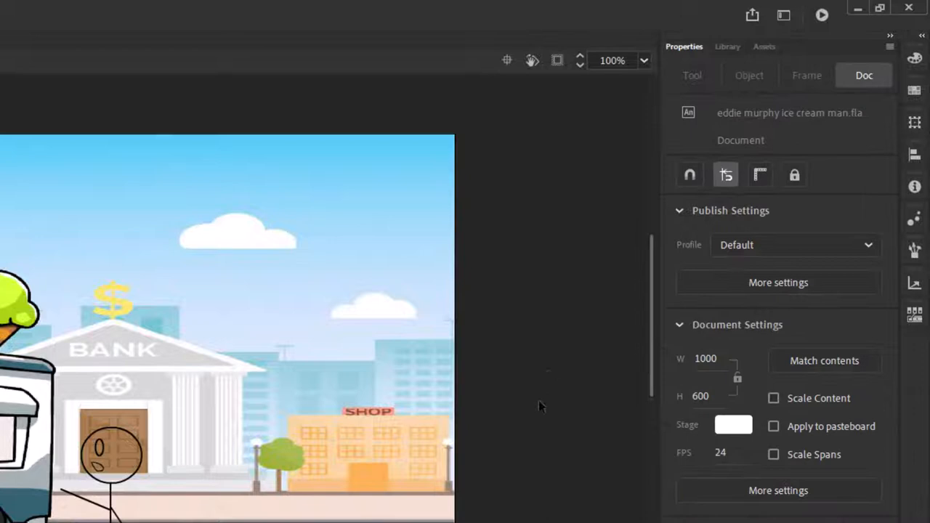
pyautogui.moveTo(456, 110)
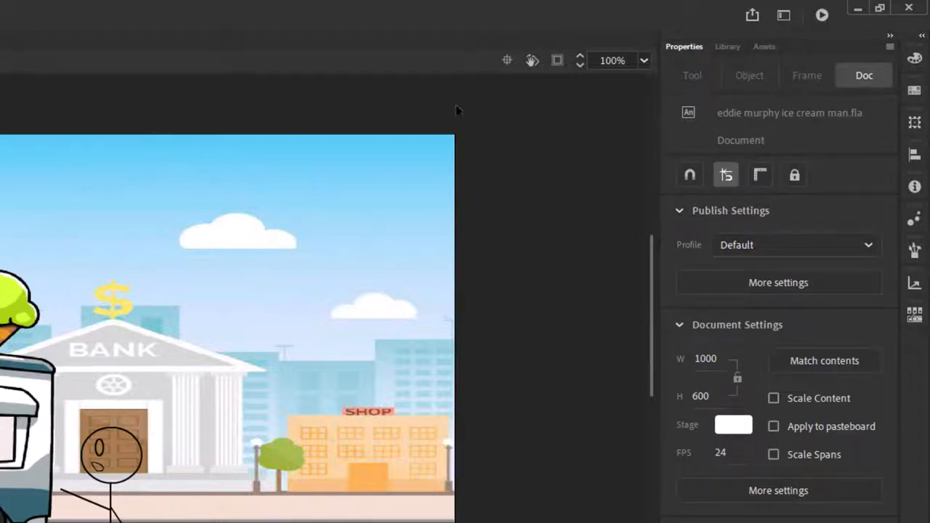
pyautogui.moveTo(539, 242)
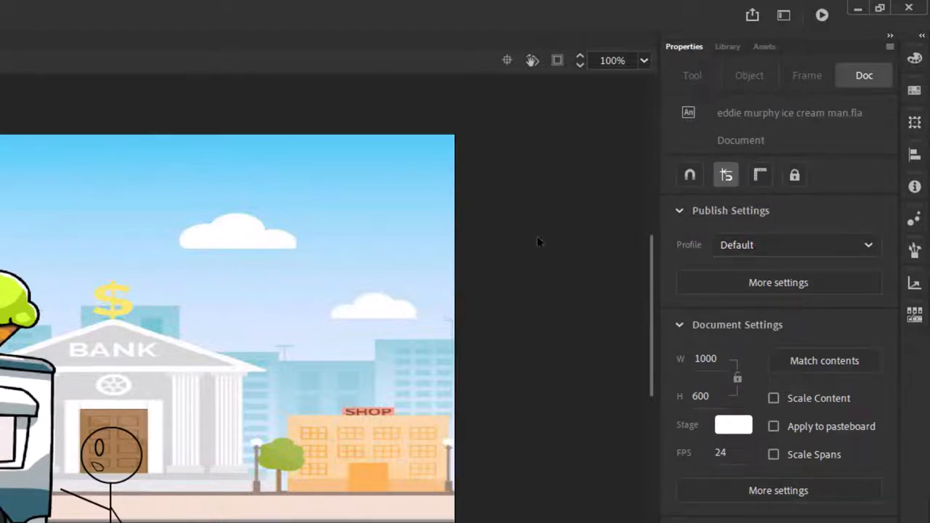
pyautogui.moveTo(559, 461)
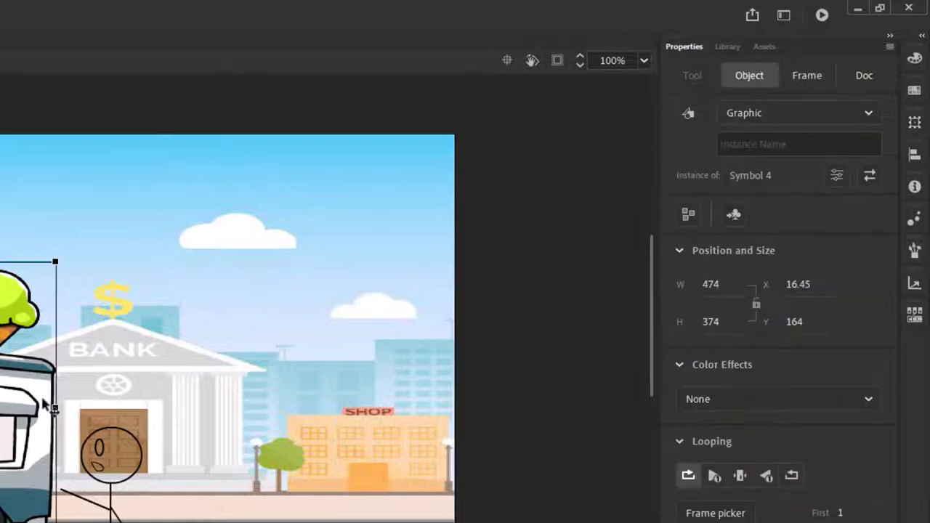
pyautogui.click(864, 75)
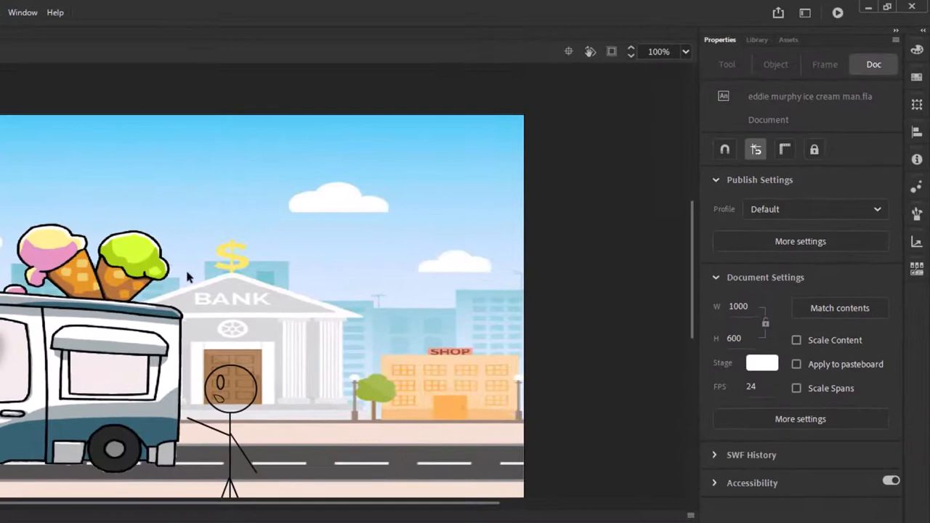
pyautogui.click(95, 349)
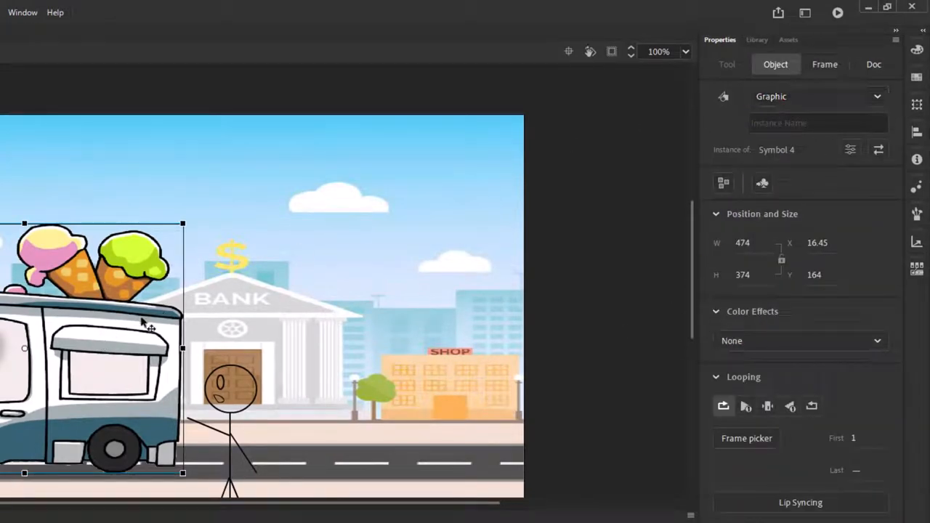
pyautogui.click(873, 64)
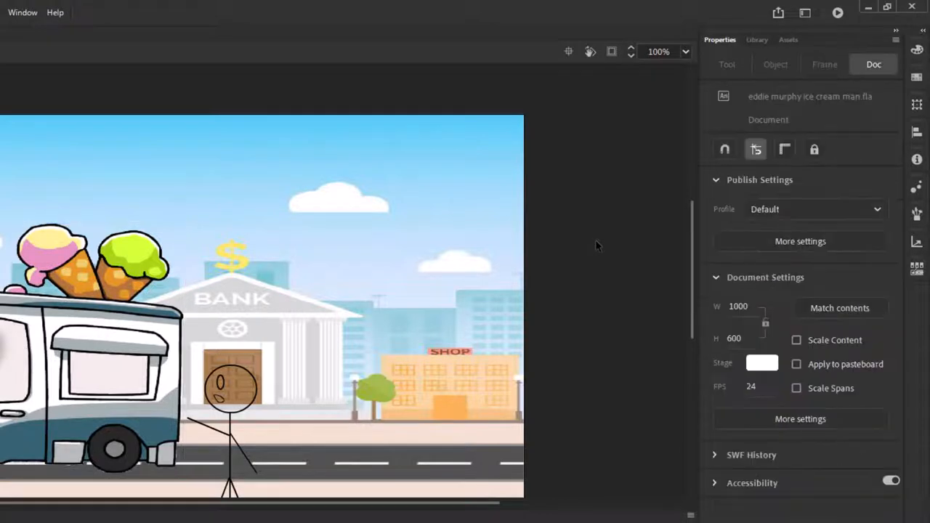
pyautogui.moveTo(652, 134)
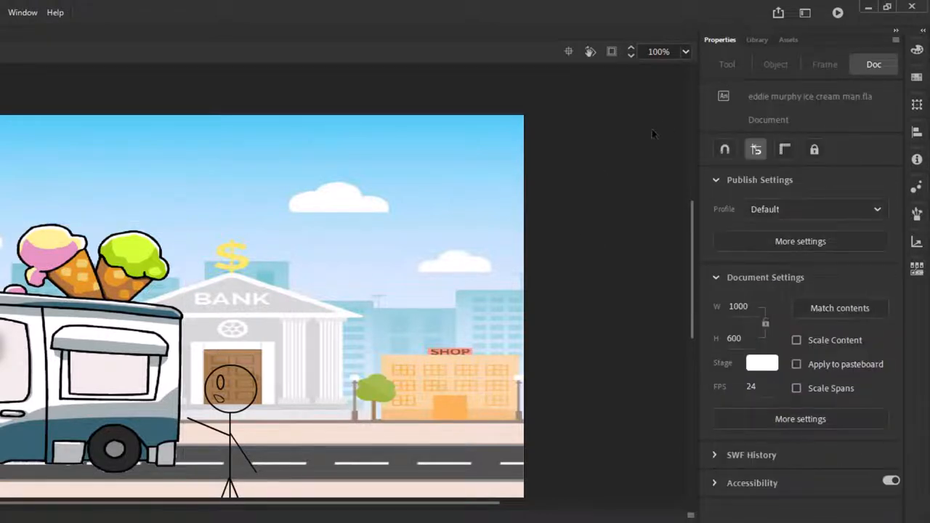
pyautogui.click(757, 39)
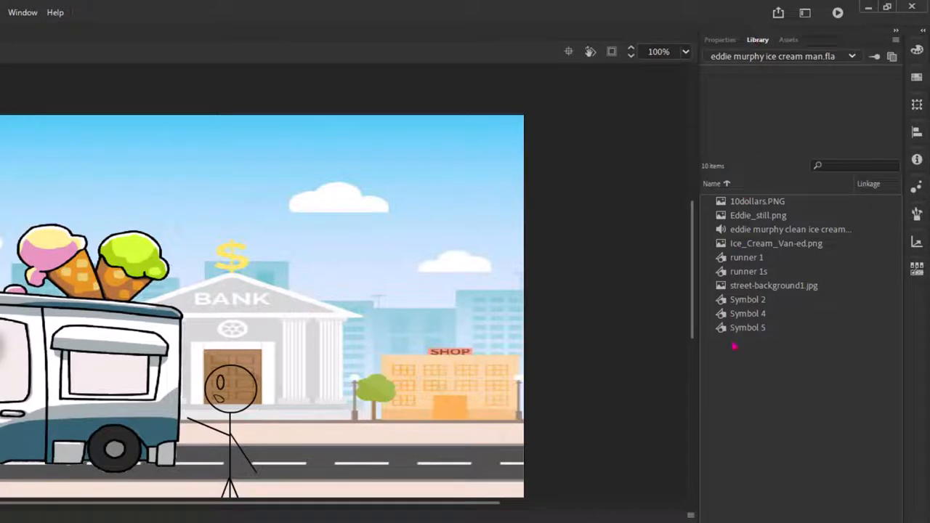
# Show the built-in Assets panel and float the Properties panel out of its docked group
pyautogui.click(788, 39)
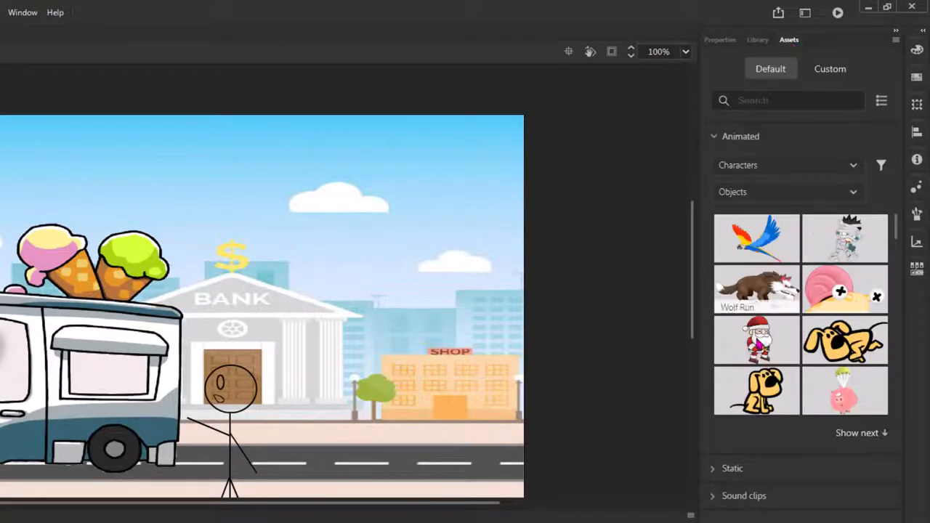
pyautogui.click(720, 39)
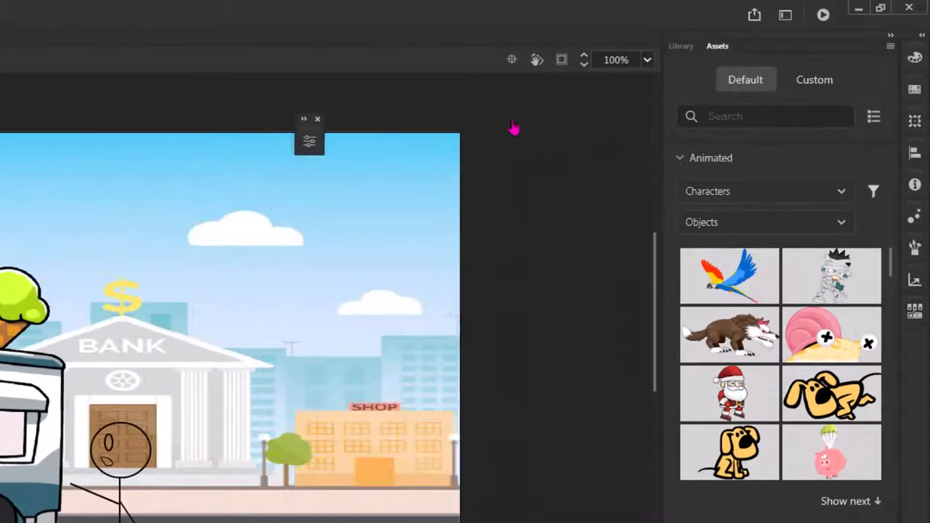
# Close the floating Properties panel and enable the Align panel from the Window menu
pyautogui.click(308, 139)
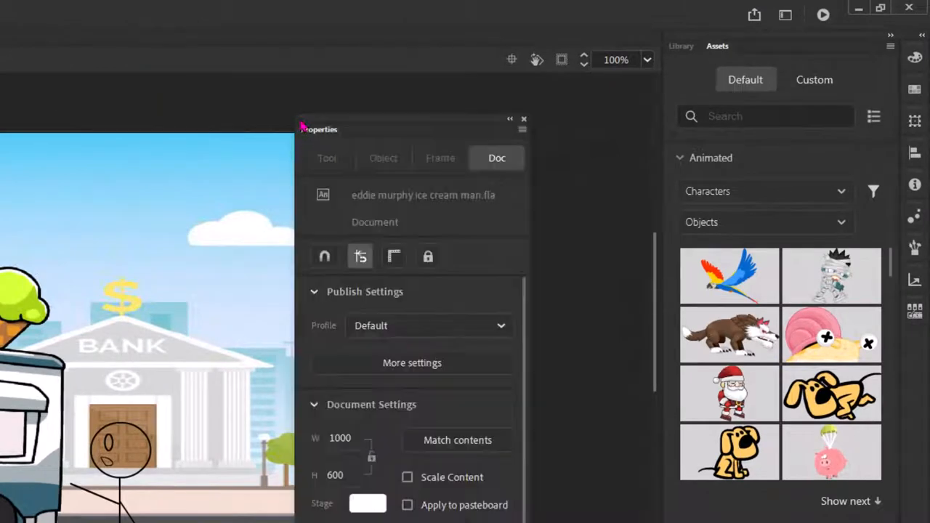
pyautogui.click(523, 119)
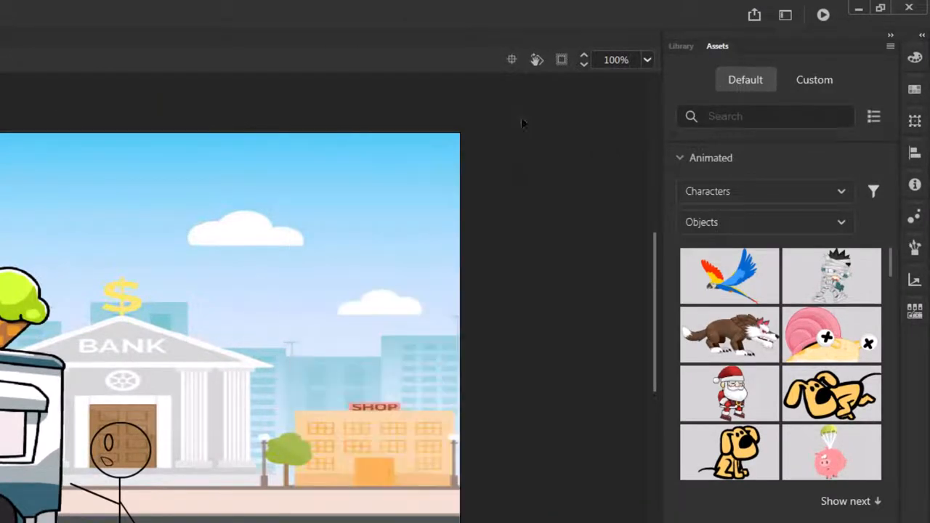
pyautogui.moveTo(569, 291)
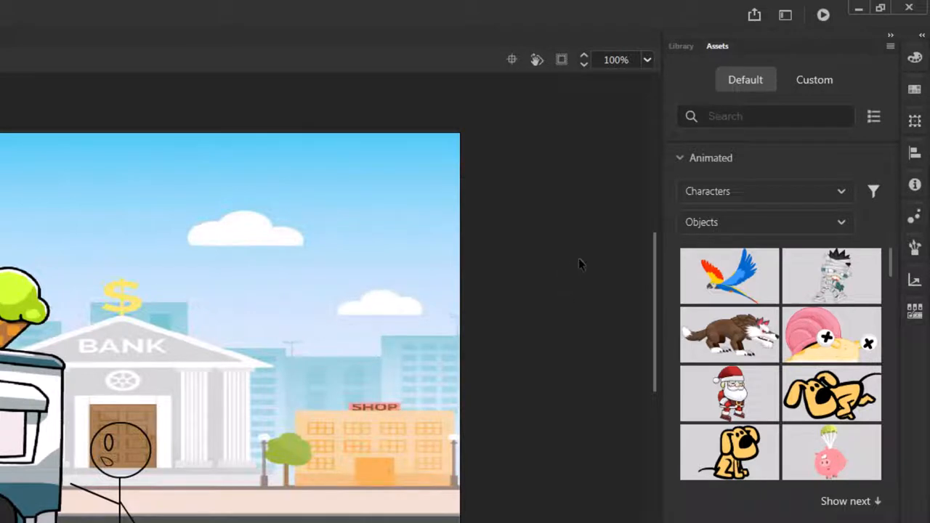
pyautogui.moveTo(570, 223)
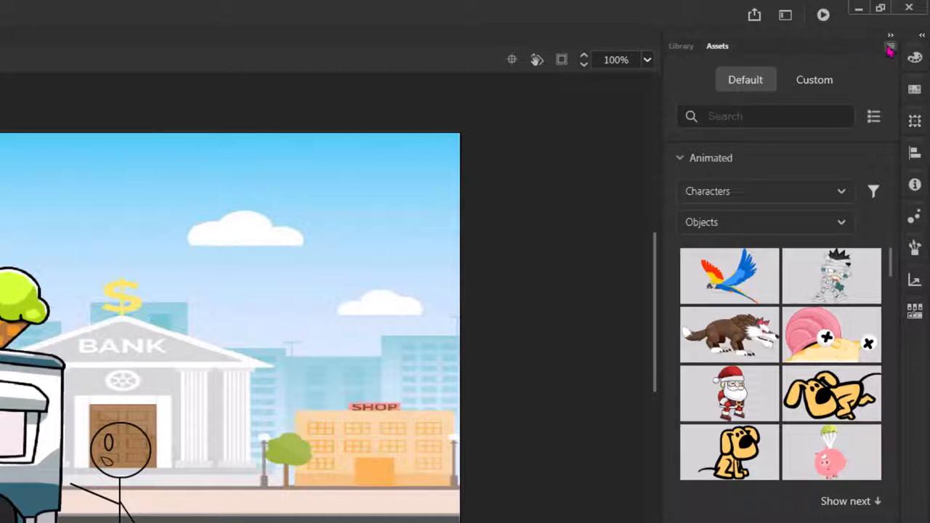
pyautogui.click(890, 35)
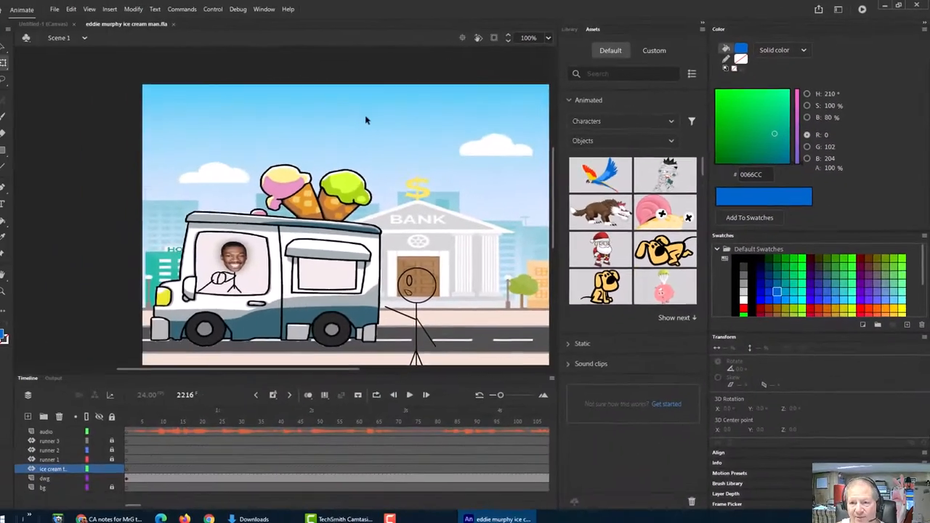
pyautogui.click(263, 9)
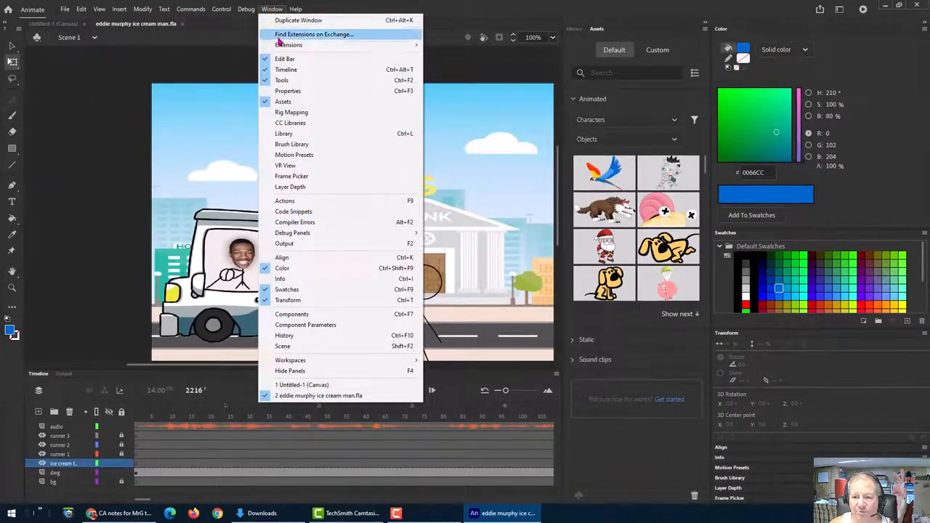
pyautogui.moveTo(284, 59)
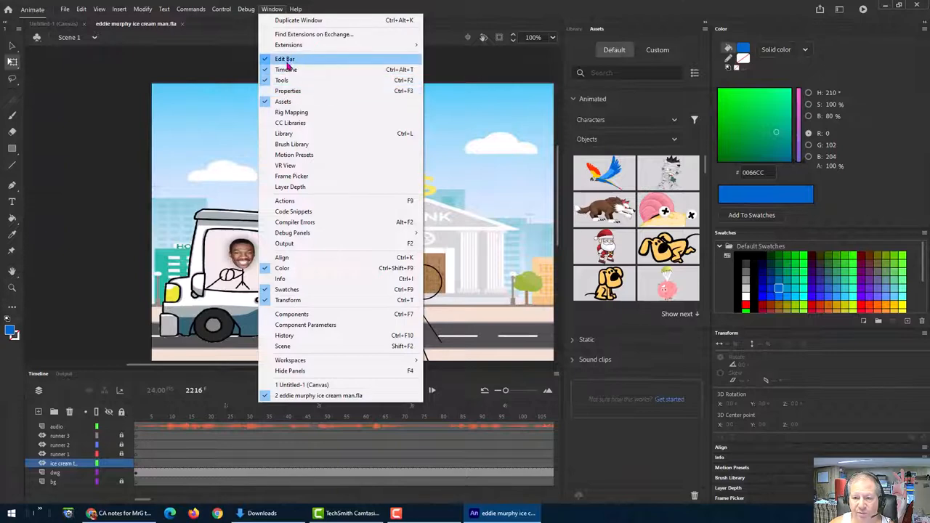
pyautogui.moveTo(288, 90)
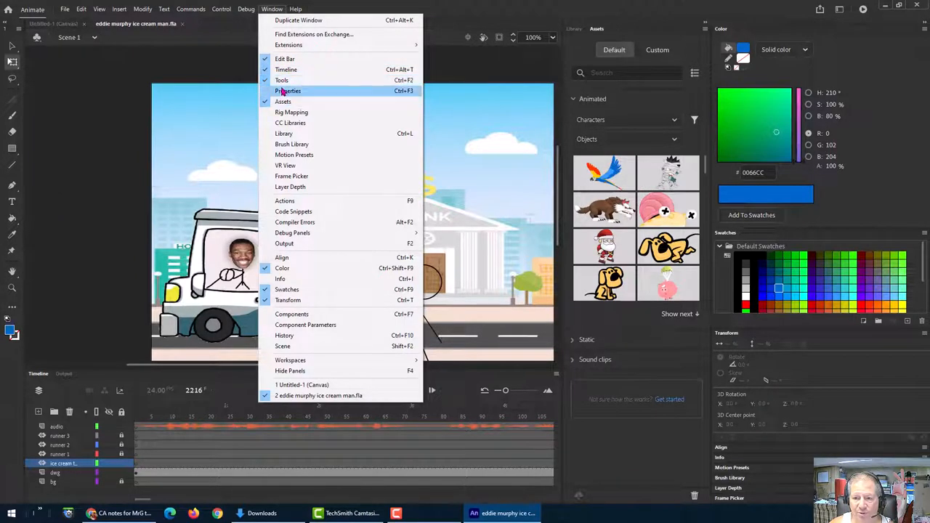
pyautogui.moveTo(282, 279)
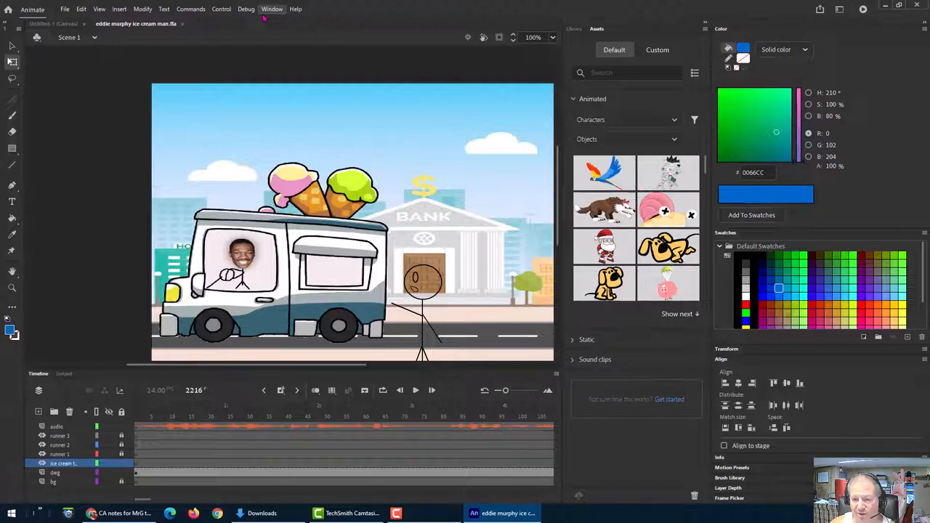
pyautogui.click(272, 8)
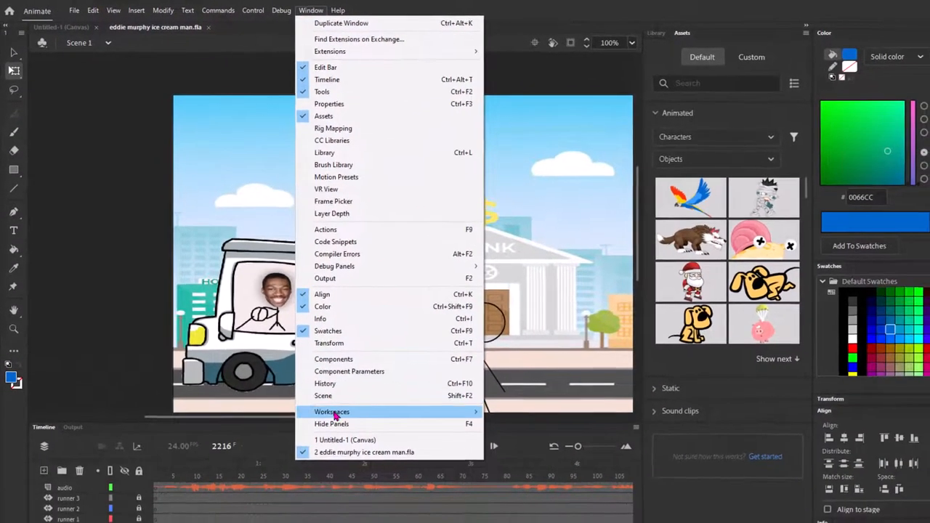
# Reset the Essentials workspace to its original layout twice, confirming each time with Yes
pyautogui.click(332, 412)
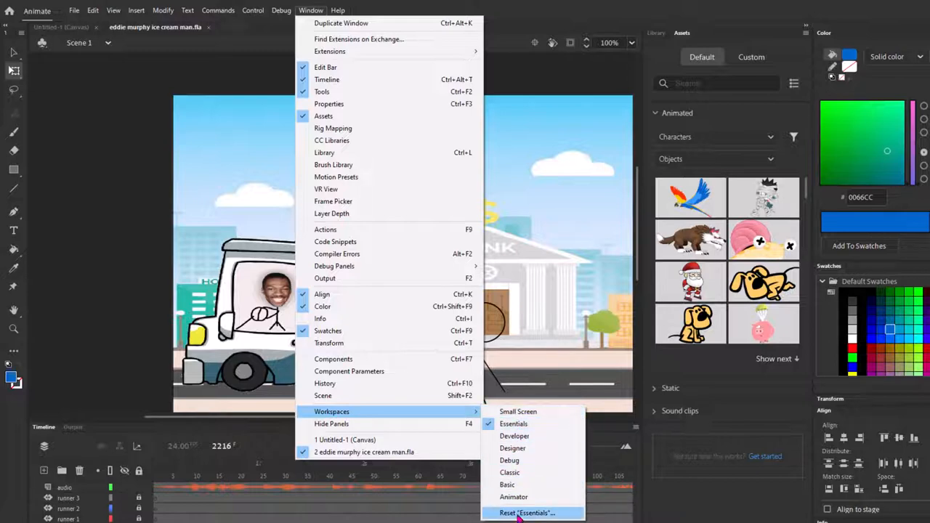
pyautogui.click(526, 512)
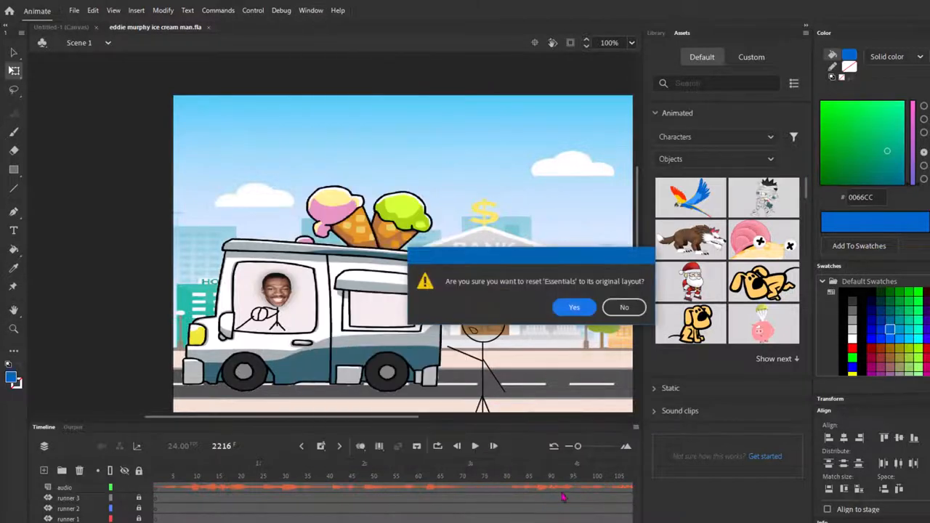
pyautogui.click(573, 306)
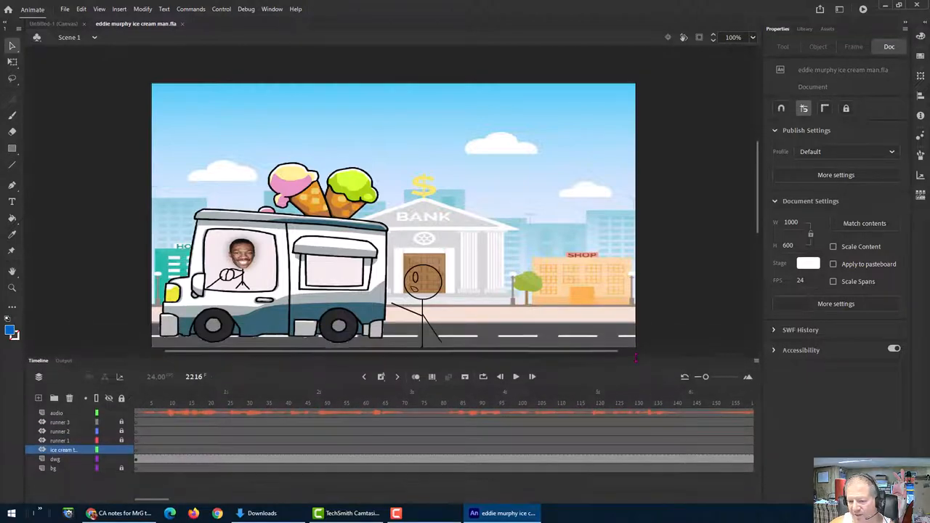
pyautogui.click(271, 8)
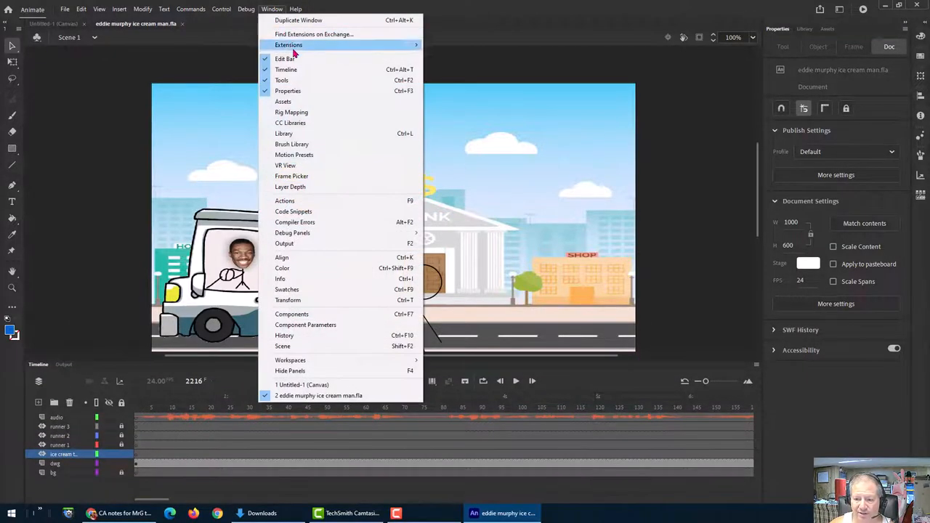
pyautogui.moveTo(290, 360)
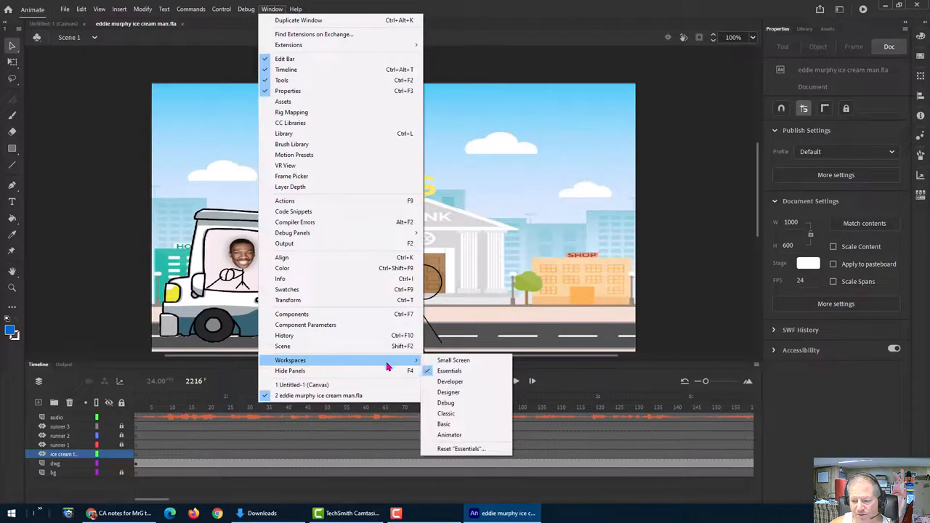
pyautogui.click(460, 448)
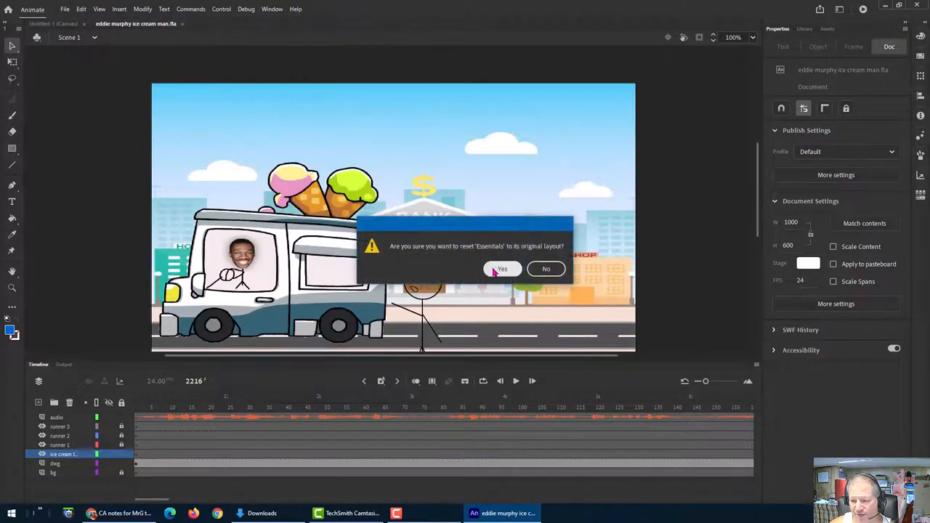
pyautogui.click(502, 269)
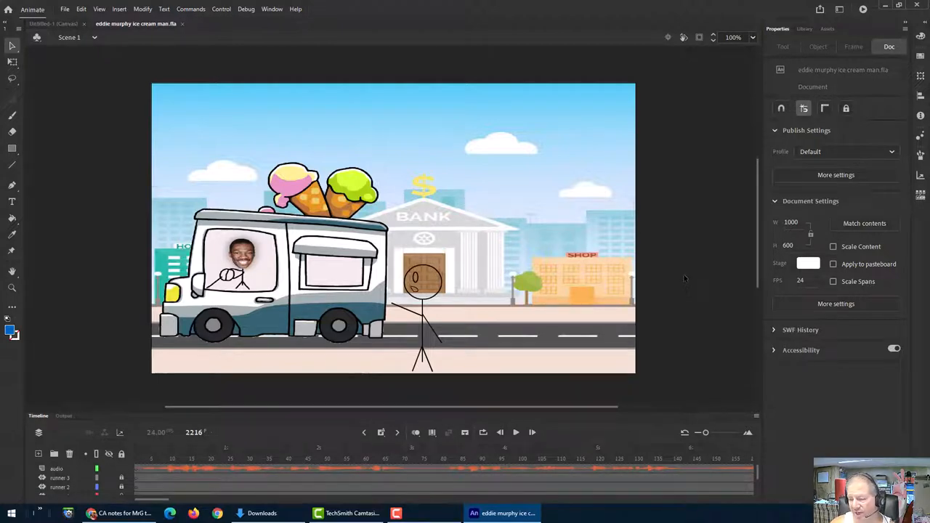
pyautogui.moveTo(666, 281)
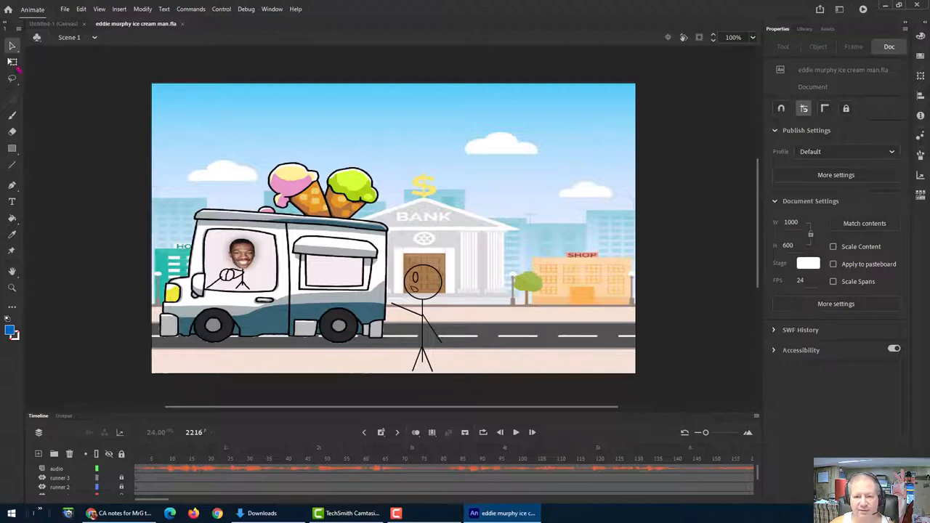
pyautogui.moveTo(11, 65)
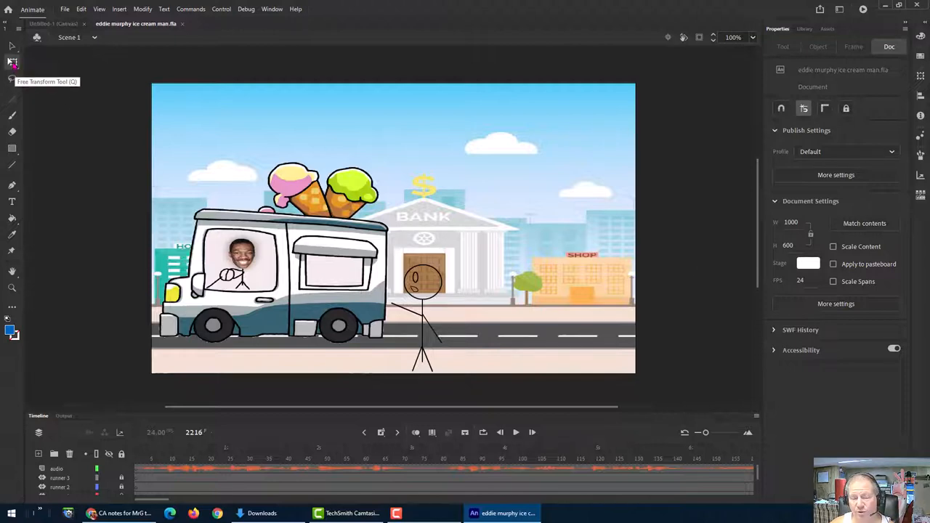
# Select the Free Transform tool and put transform handles on the ice cream truck
pyautogui.click(254, 291)
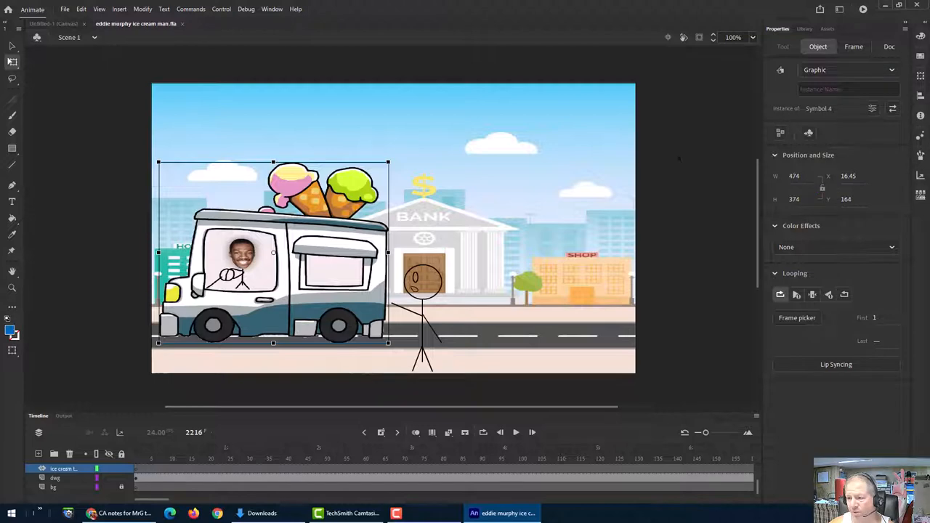
pyautogui.moveTo(329, 126)
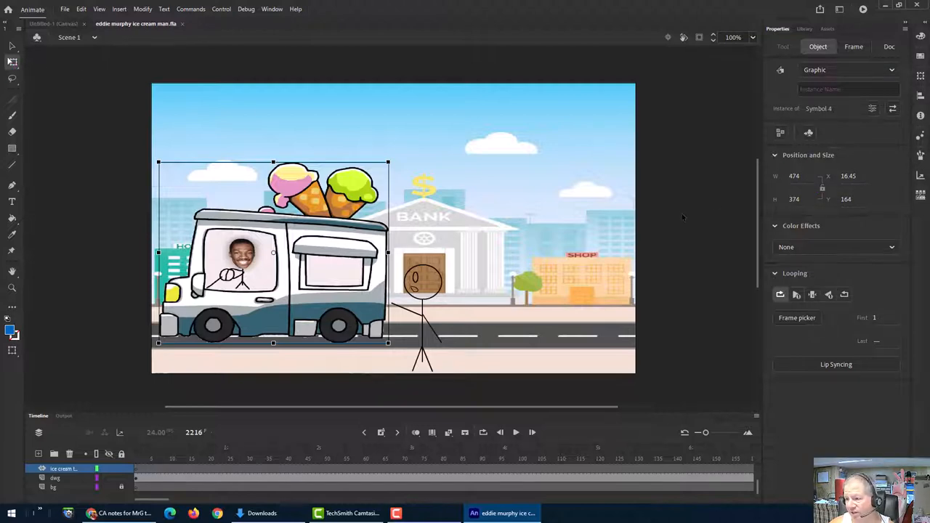
pyautogui.click(889, 47)
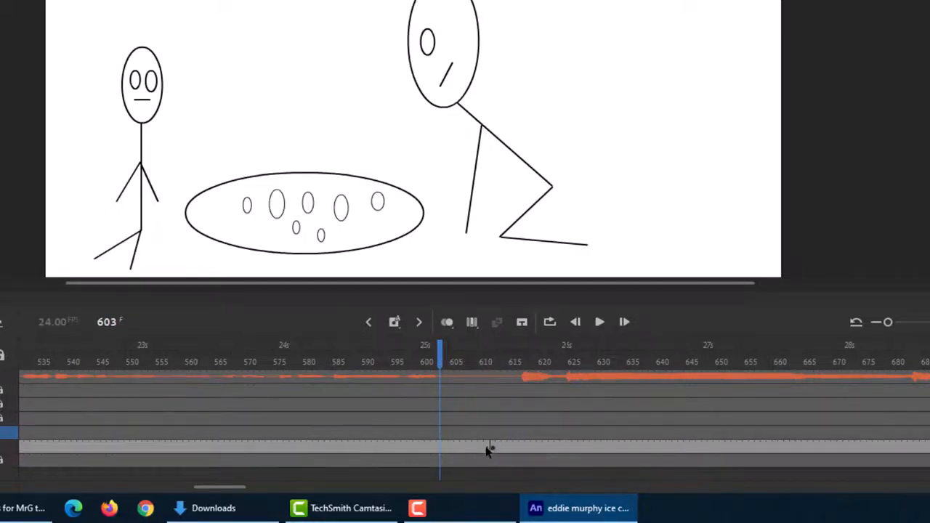
pyautogui.moveTo(434, 139)
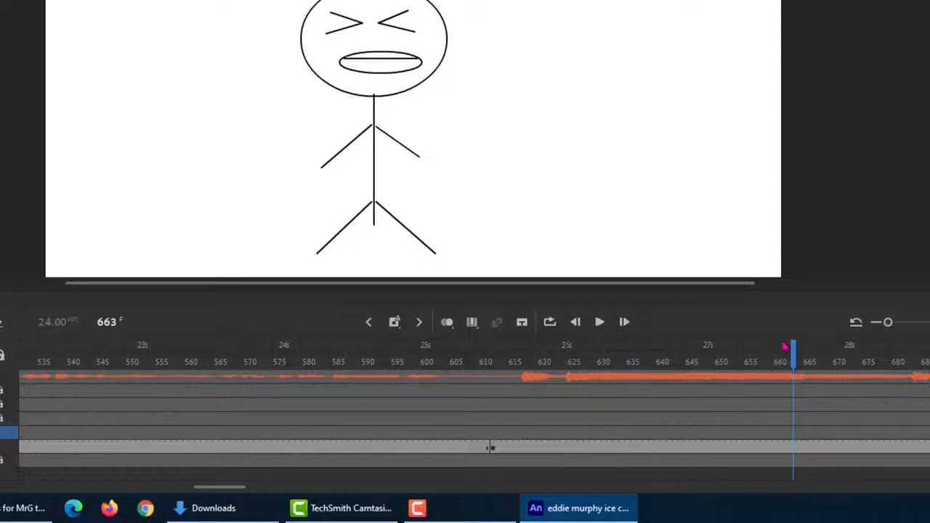
pyautogui.moveTo(721, 317)
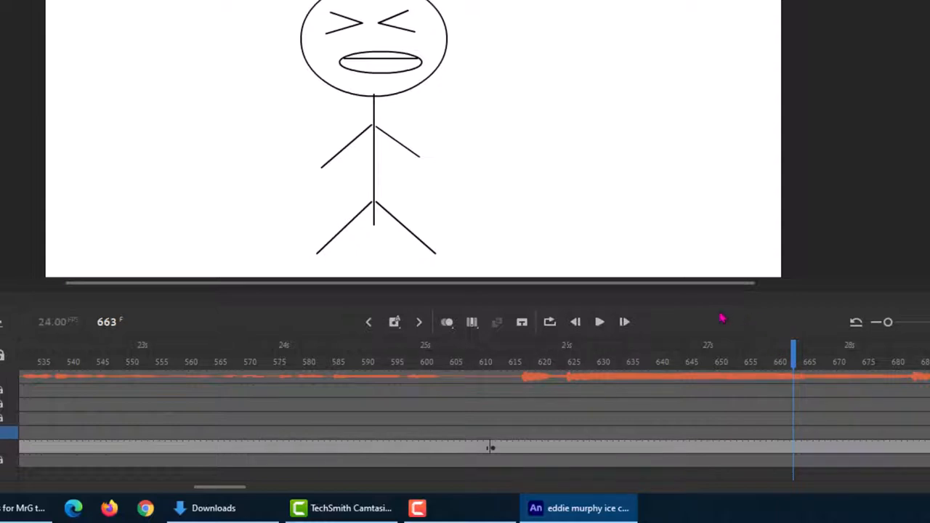
pyautogui.moveTo(639, 327)
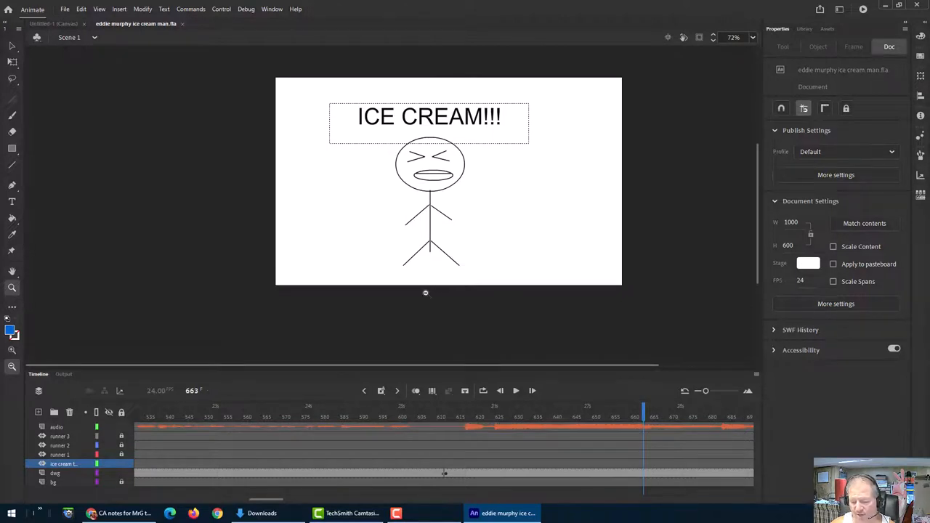
pyautogui.moveTo(418, 283)
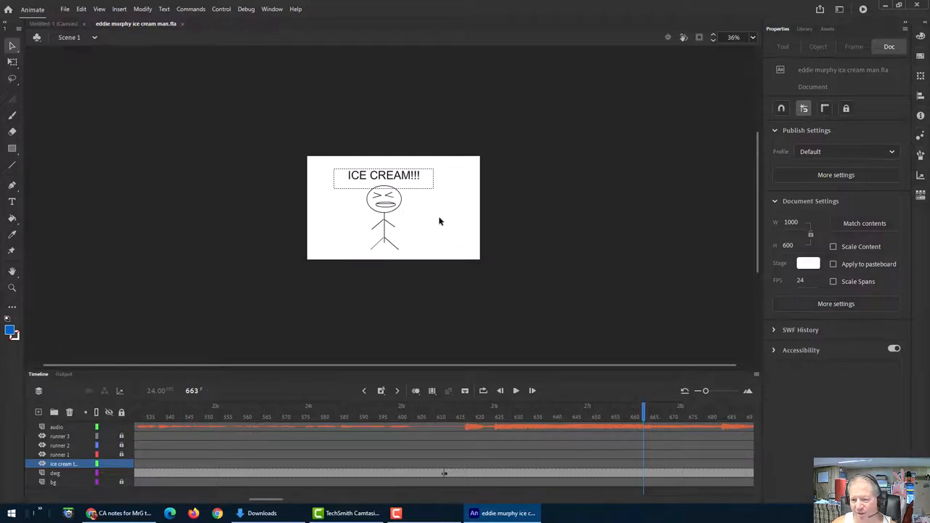
pyautogui.moveTo(556, 291)
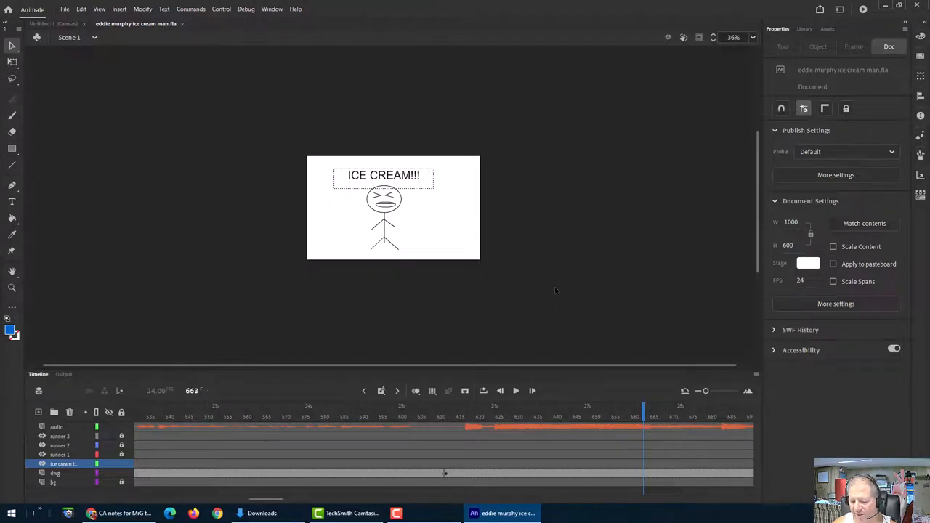
# Zoom the stage out to 36% so the ICE CREAM!!! scene appears small
pyautogui.click(733, 37)
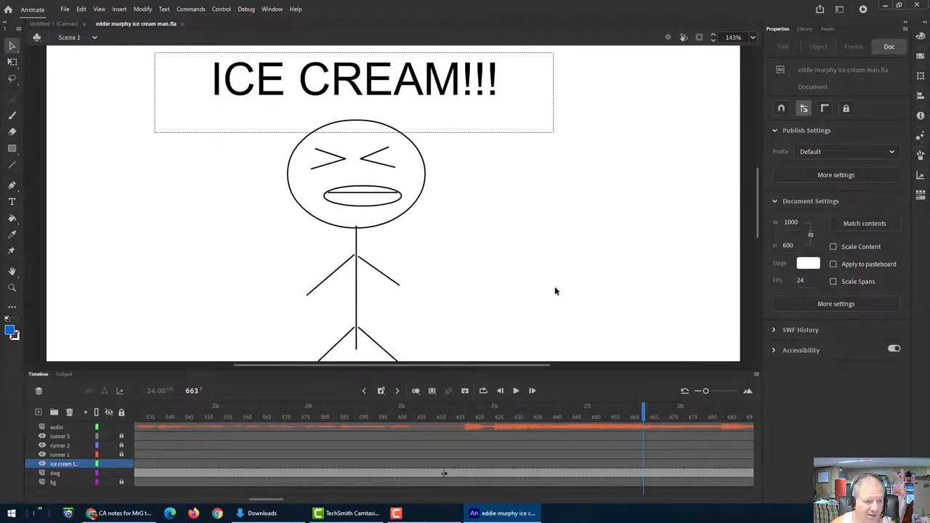
pyautogui.moveTo(433, 267)
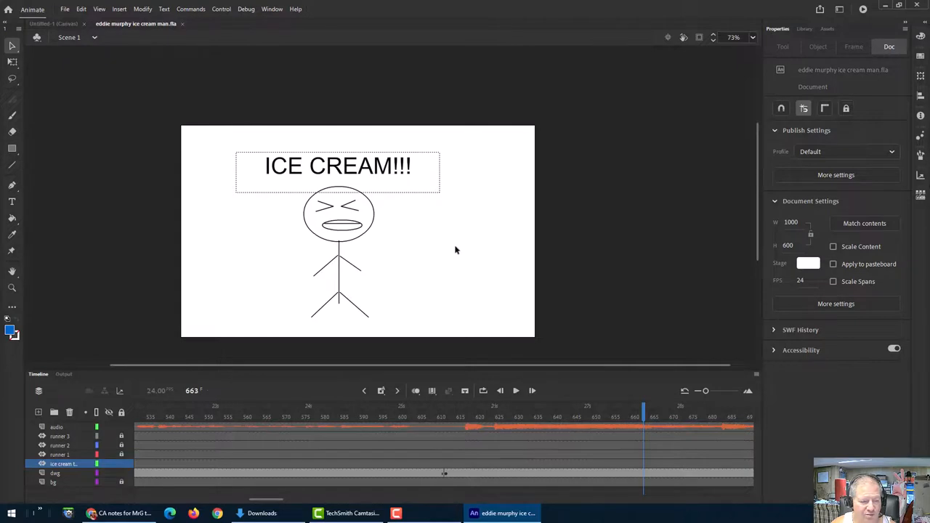
pyautogui.moveTo(429, 252)
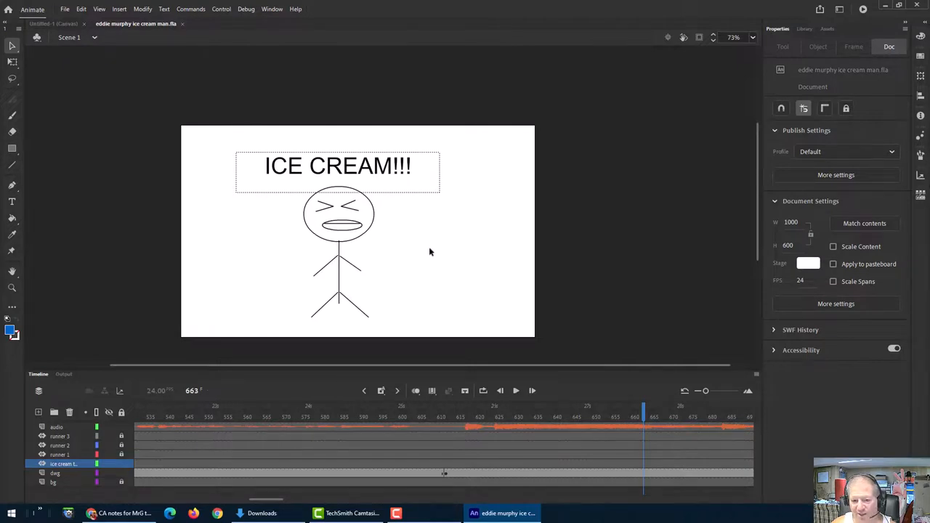
pyautogui.moveTo(490, 245)
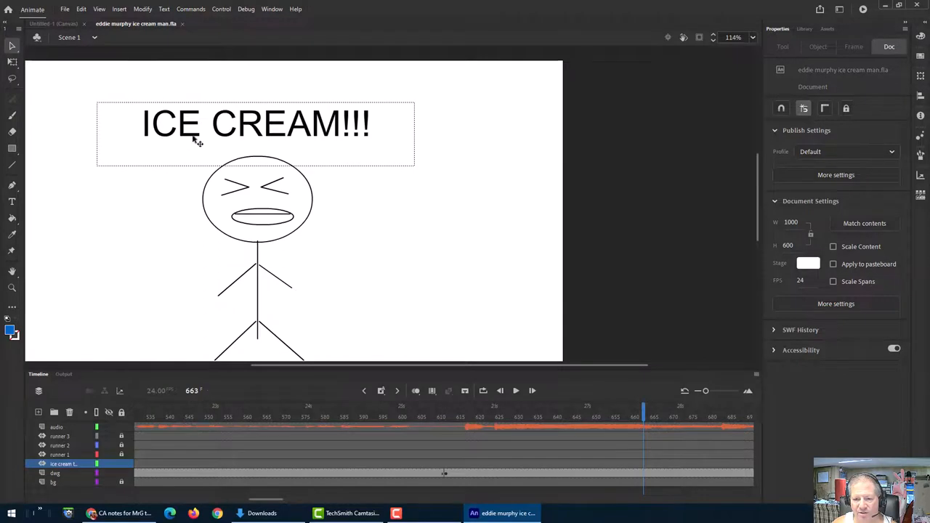
pyautogui.moveTo(446, 243)
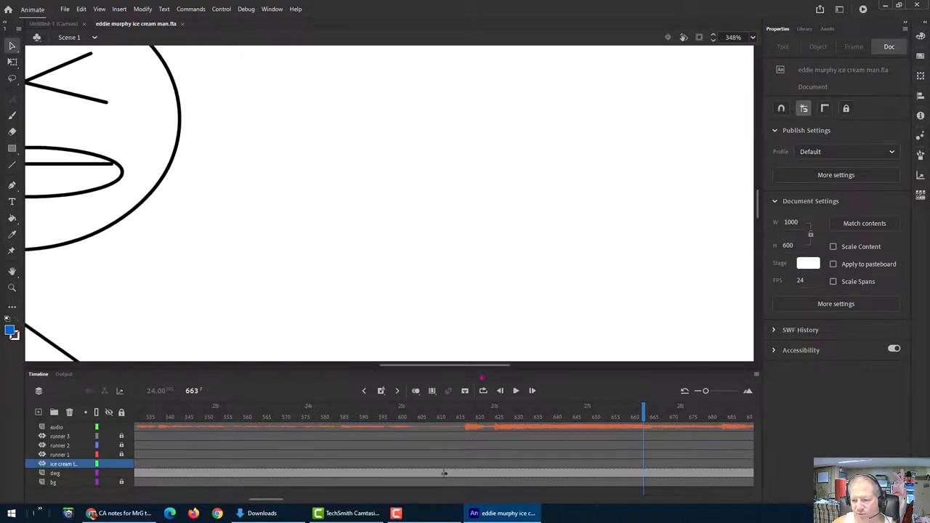
# Scroll to zoom the view around the stick figure's face
pyautogui.scroll(-3)
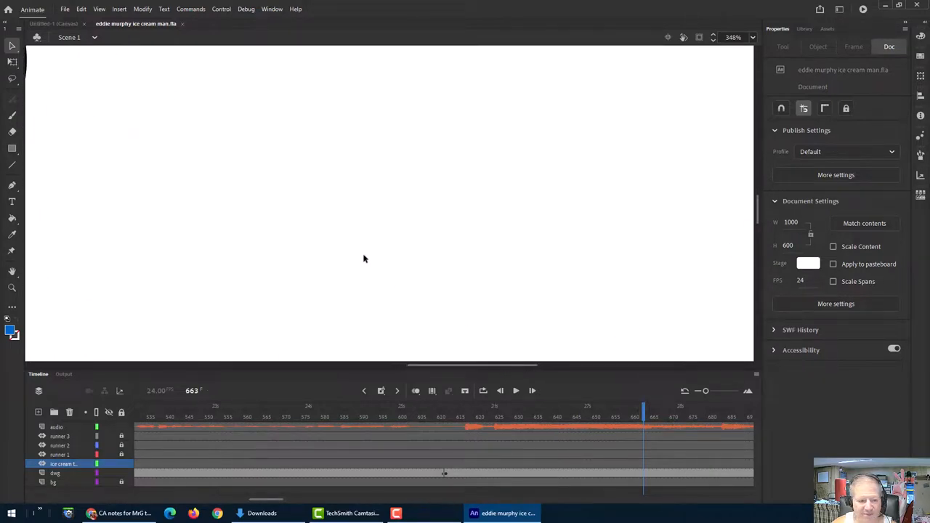
pyautogui.moveTo(418, 211)
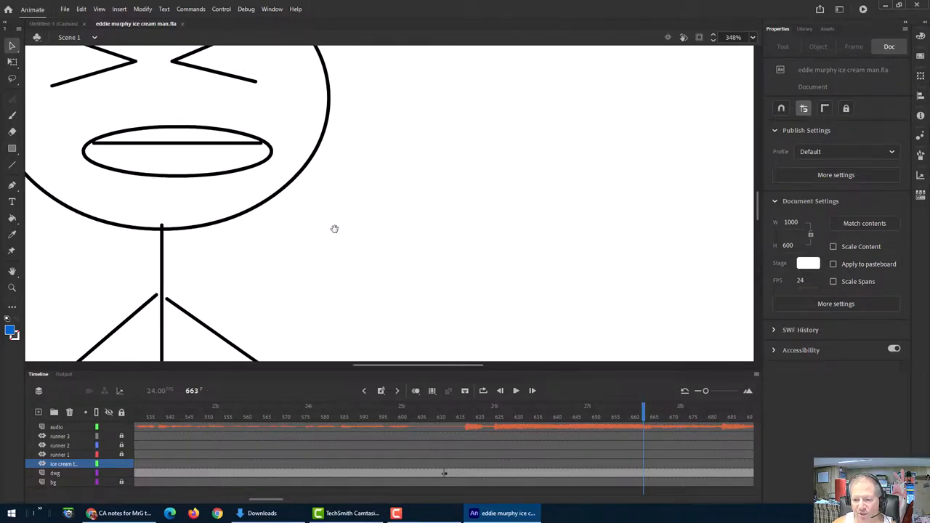
pyautogui.moveTo(269, 199)
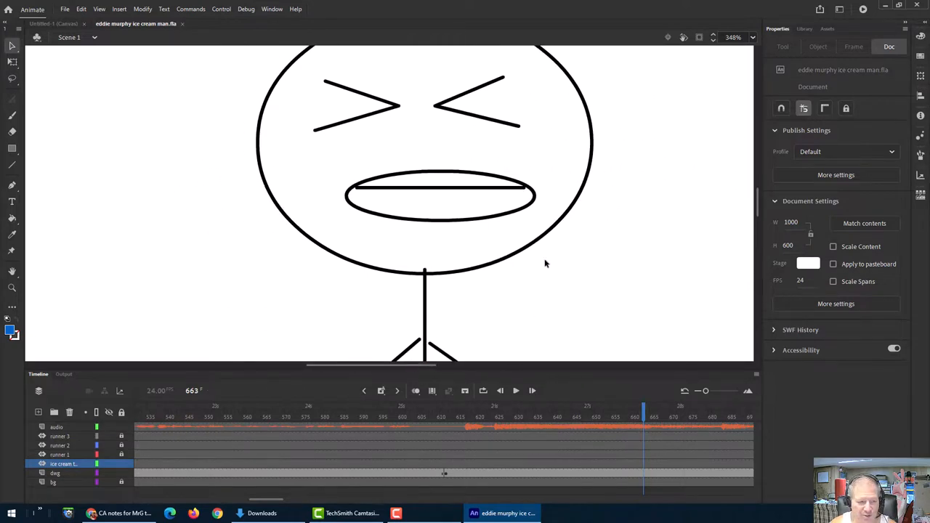
pyautogui.moveTo(528, 253)
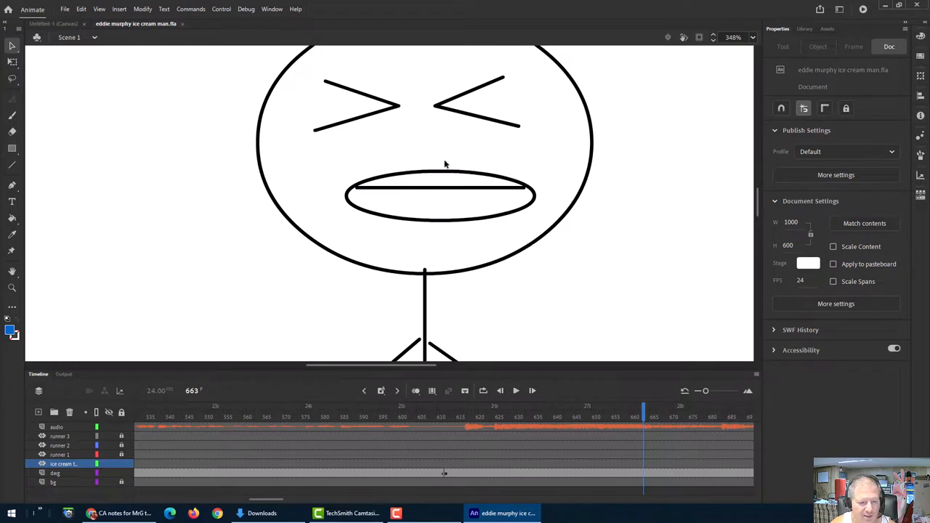
pyautogui.moveTo(223, 253)
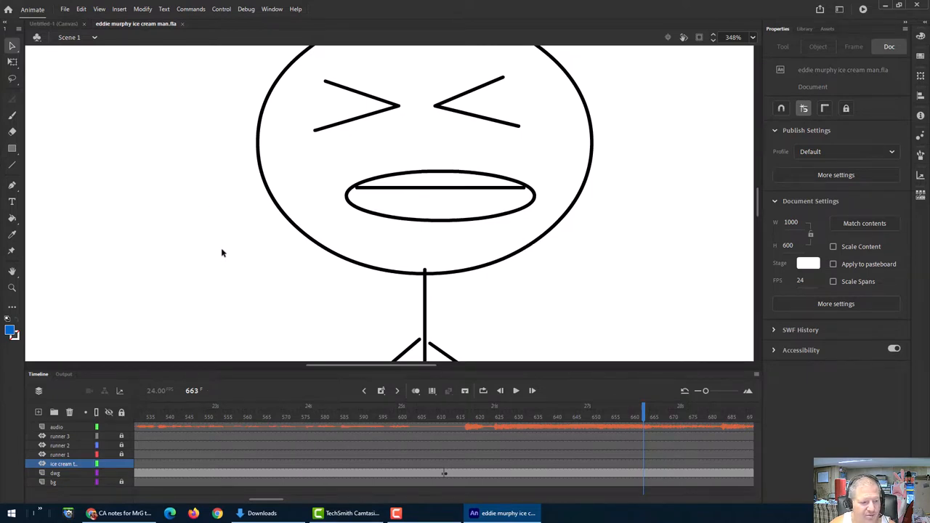
pyautogui.moveTo(647, 249)
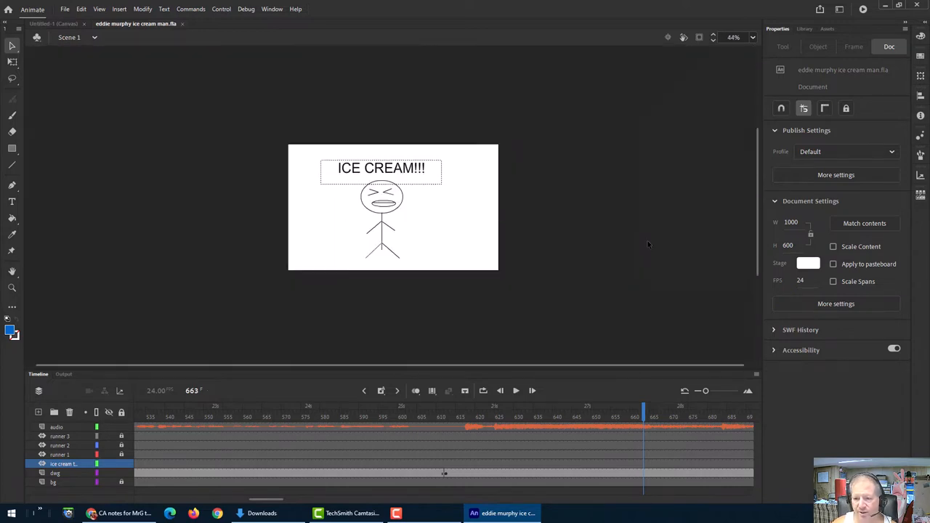
pyautogui.moveTo(626, 242)
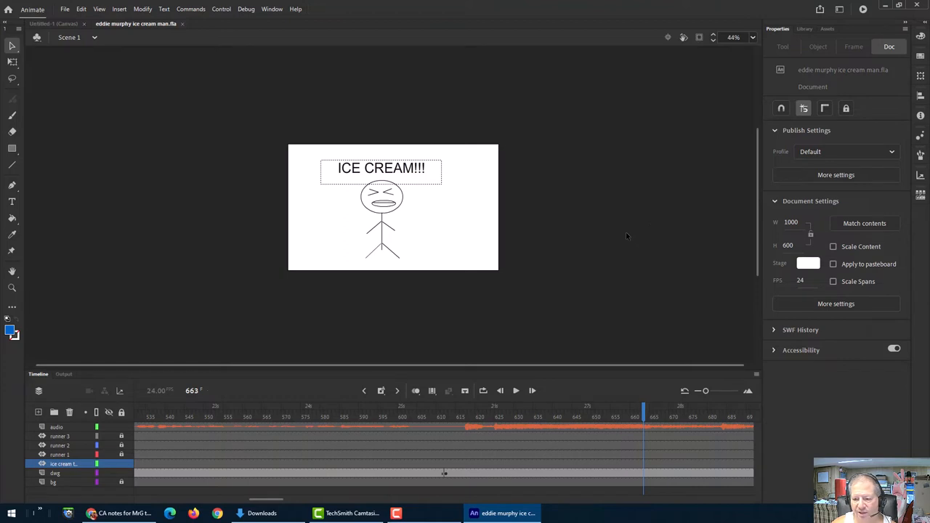
pyautogui.moveTo(592, 234)
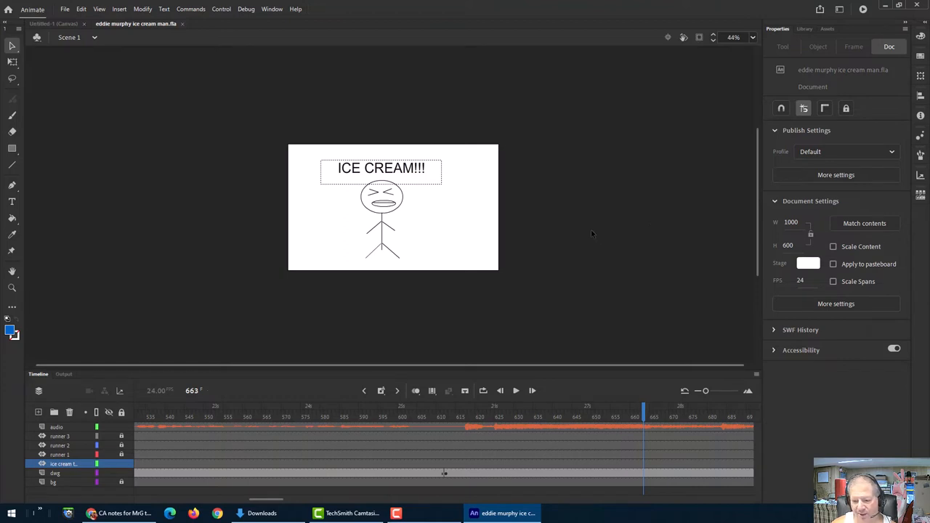